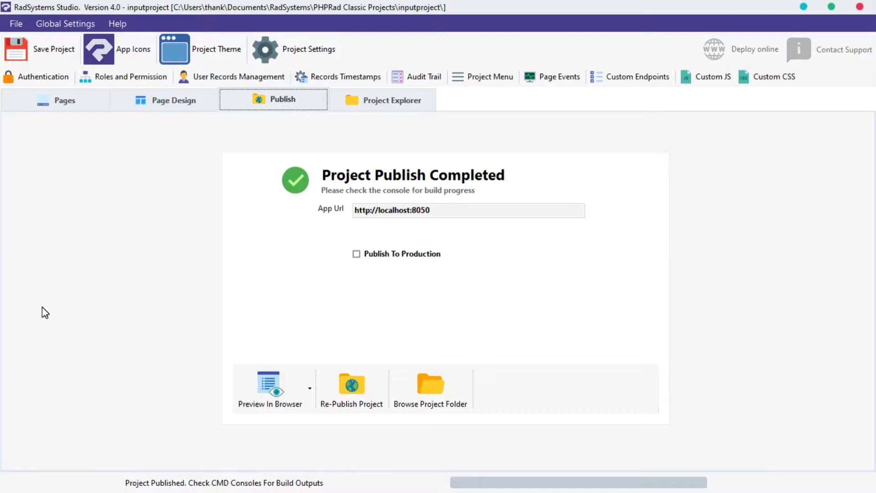
Show the pages generated for the Products table from the Pages view
{"action": "left_click", "coordinate": [64, 100]}
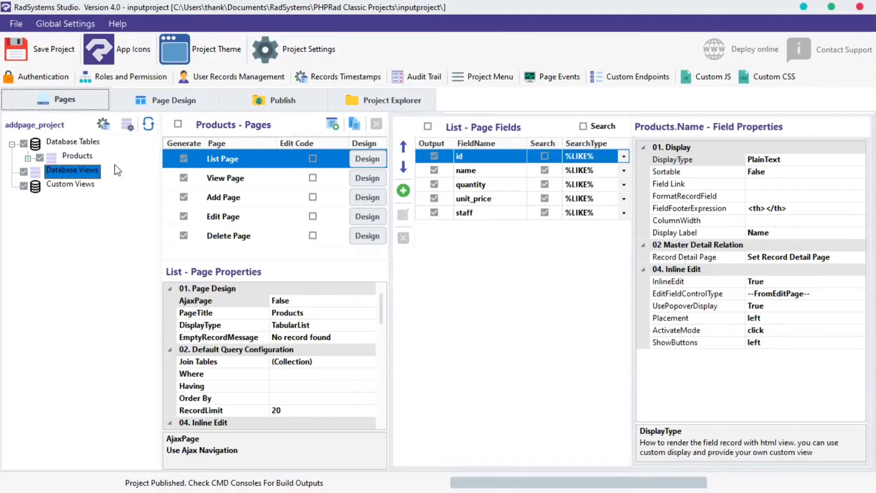
{"action": "mouse_move", "coordinate": [143, 240]}
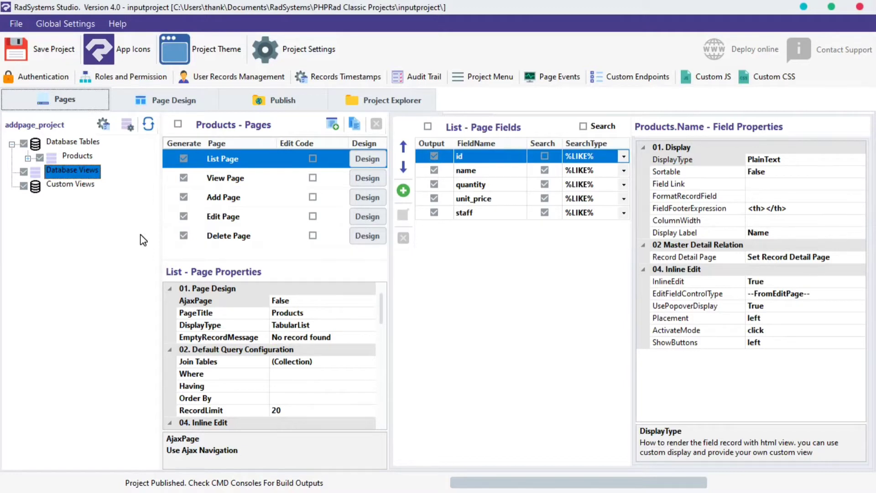
{"action": "mouse_move", "coordinate": [101, 169]}
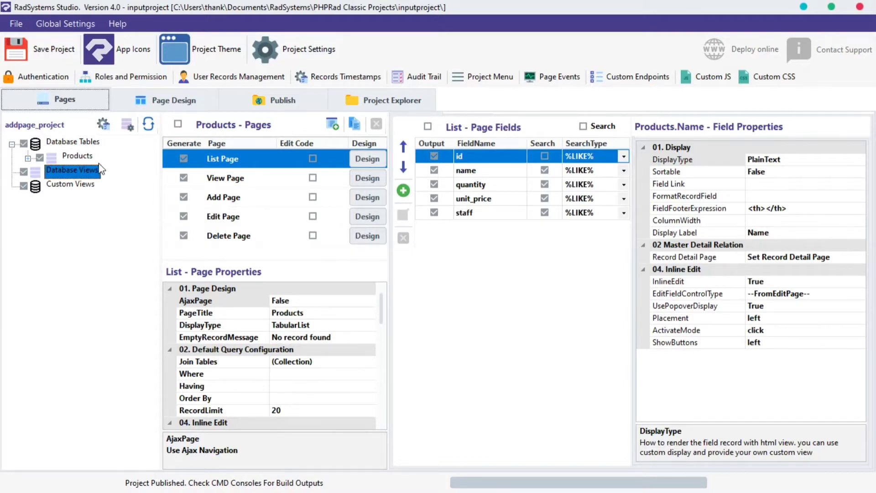
{"action": "left_click", "coordinate": [77, 155]}
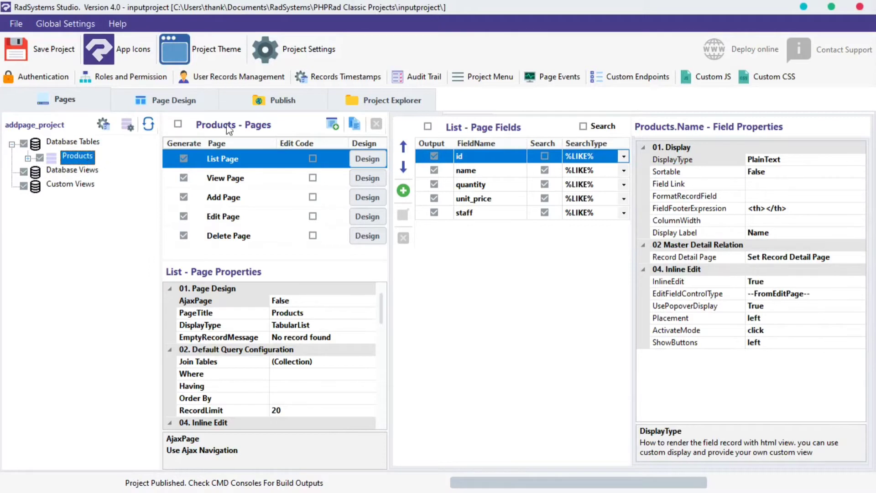
{"action": "mouse_move", "coordinate": [231, 127]}
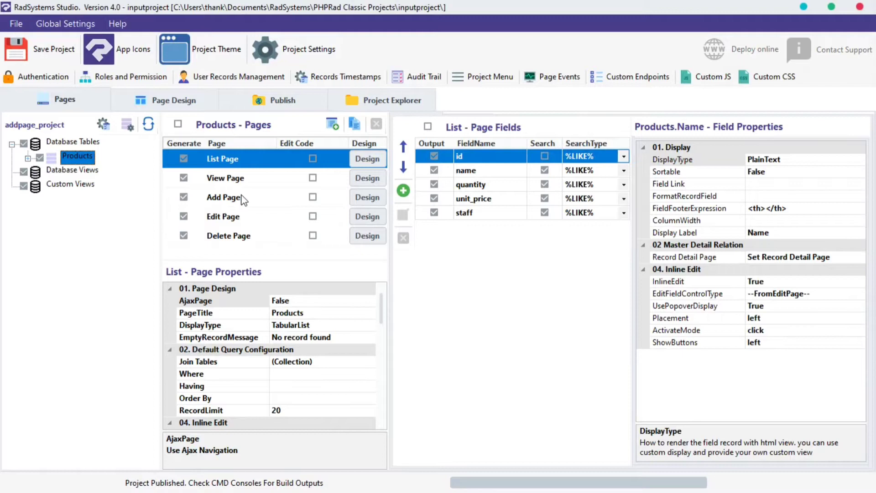
Open the Add page fields, review the name, quantity and staff properties, and end on name
{"action": "left_click", "coordinate": [223, 198]}
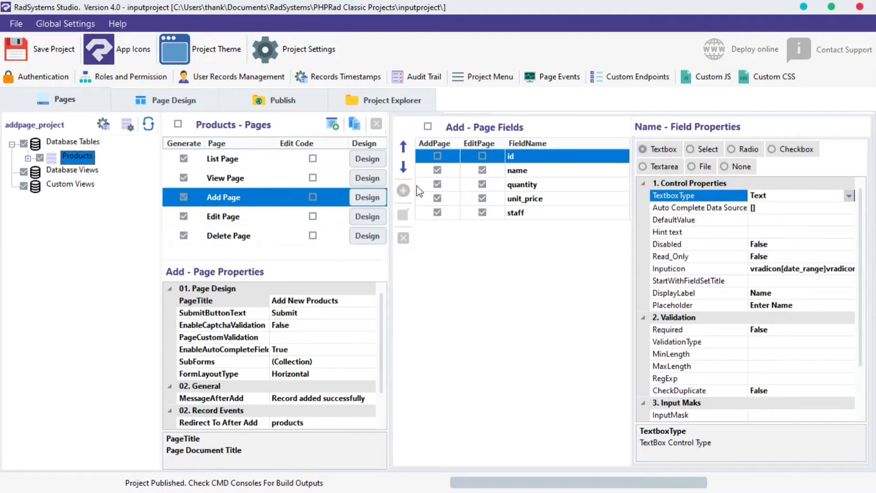
{"action": "mouse_move", "coordinate": [433, 192]}
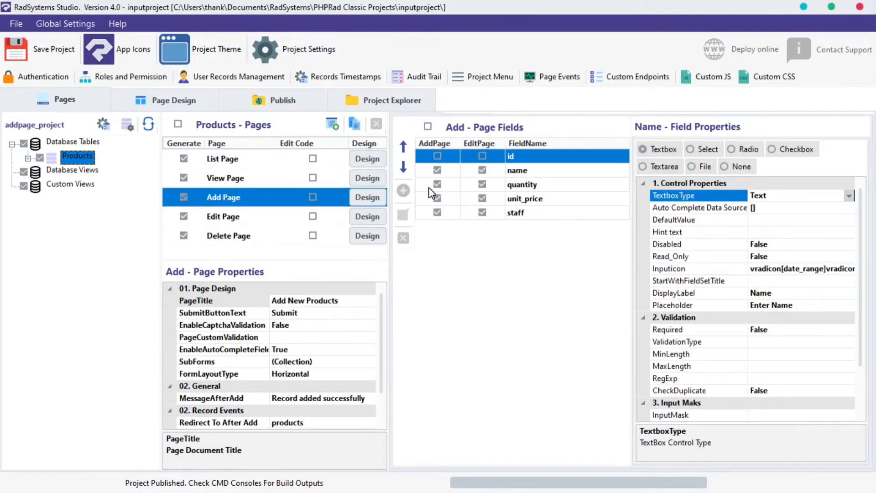
{"action": "left_click", "coordinate": [517, 171]}
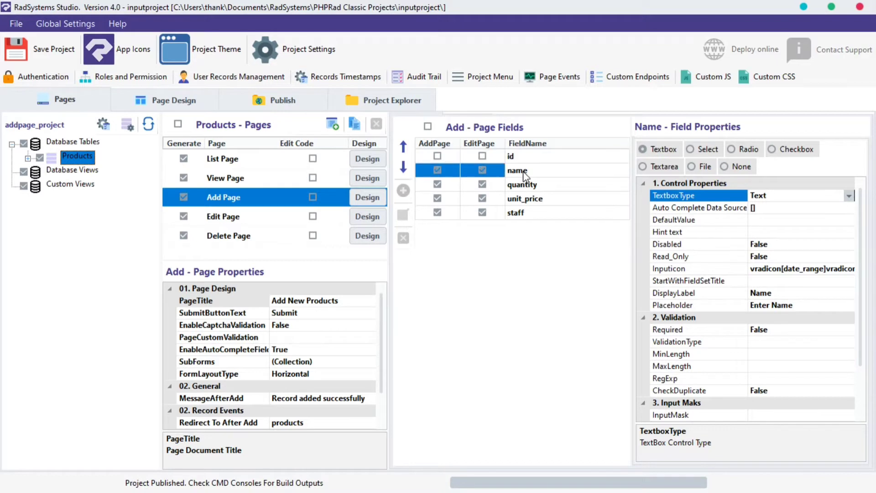
{"action": "left_click", "coordinate": [525, 198]}
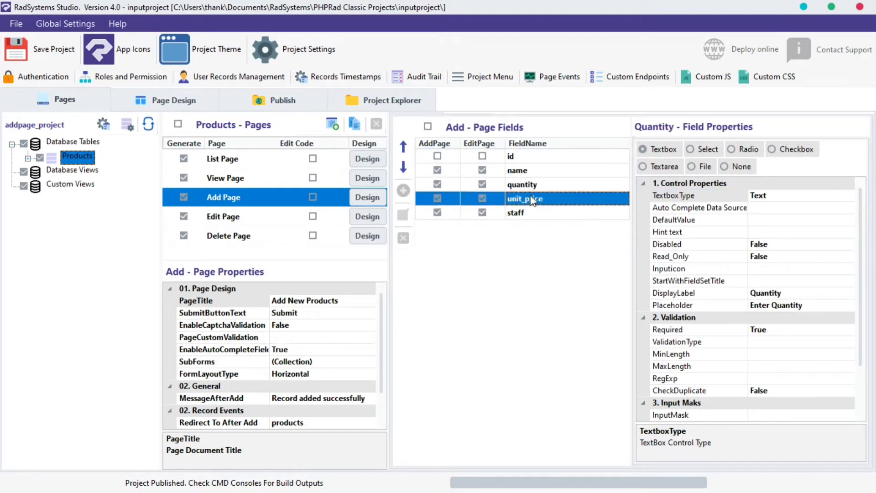
{"action": "left_click", "coordinate": [515, 213]}
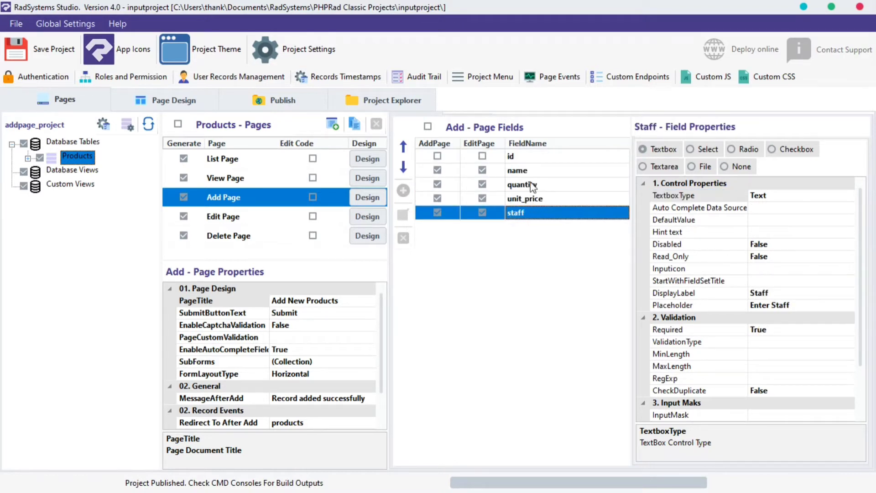
{"action": "left_click", "coordinate": [517, 170]}
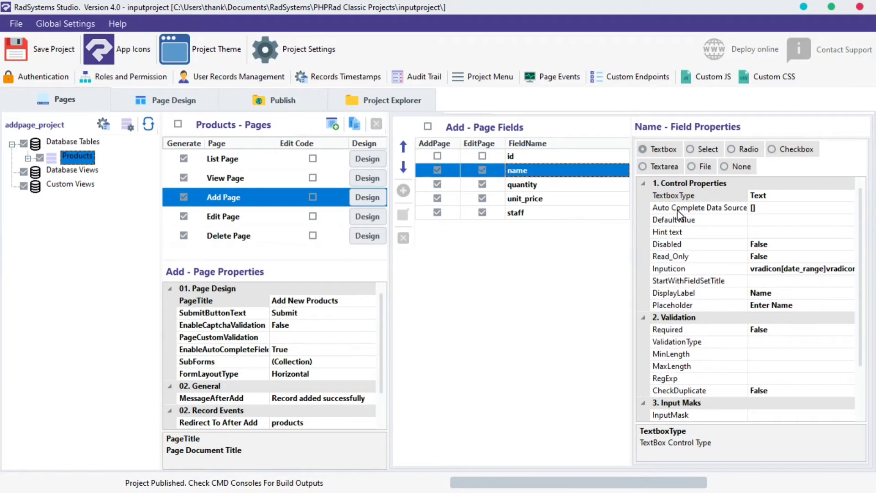
{"action": "mouse_move", "coordinate": [735, 129]}
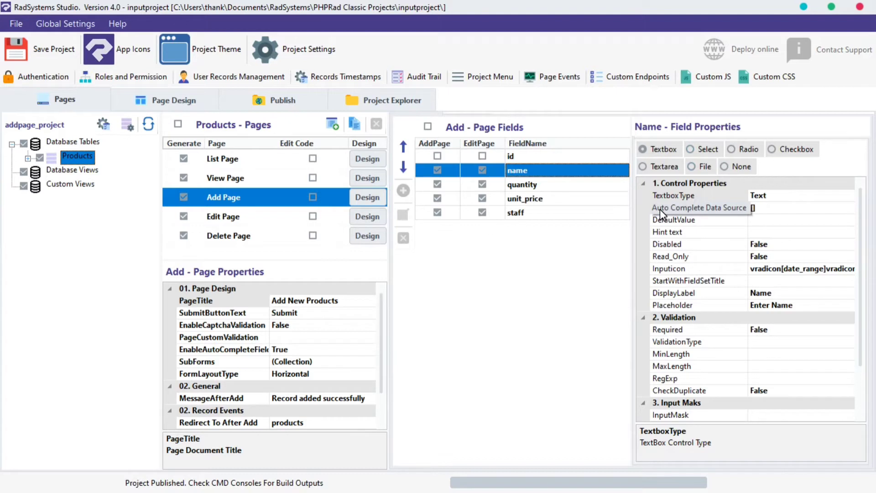
{"action": "left_click", "coordinate": [699, 195]}
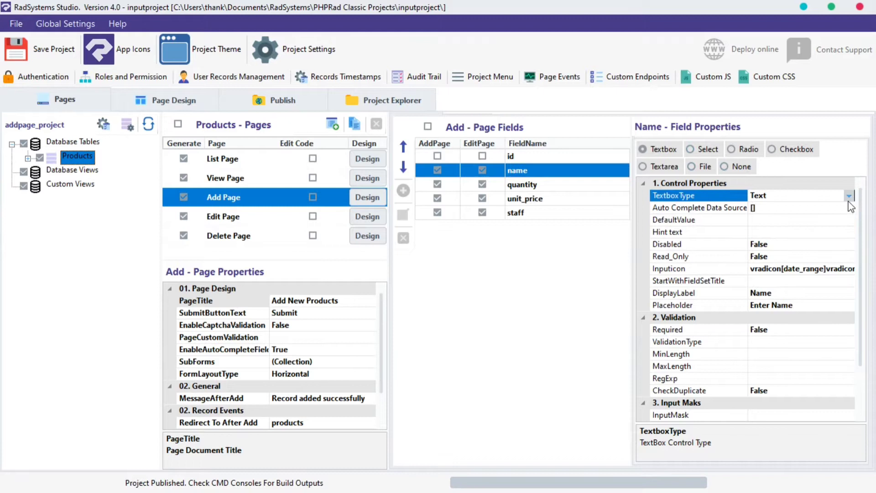
{"action": "left_click", "coordinate": [849, 195]}
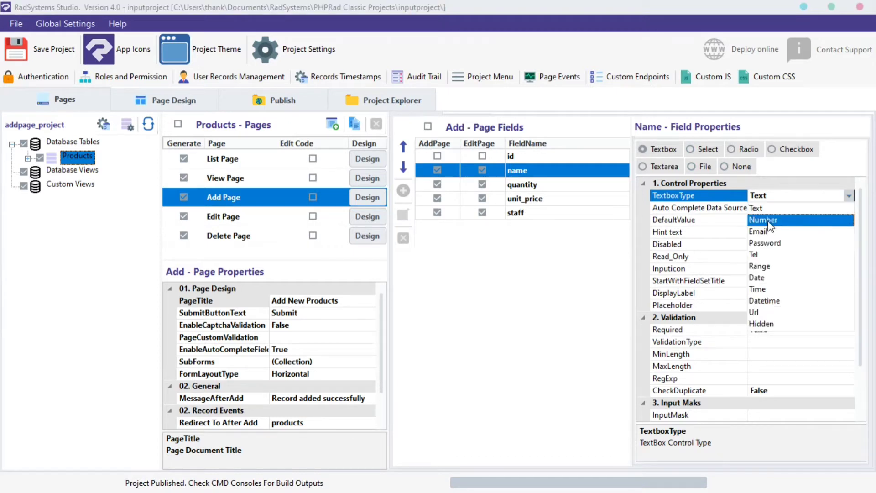
{"action": "left_click", "coordinate": [764, 220]}
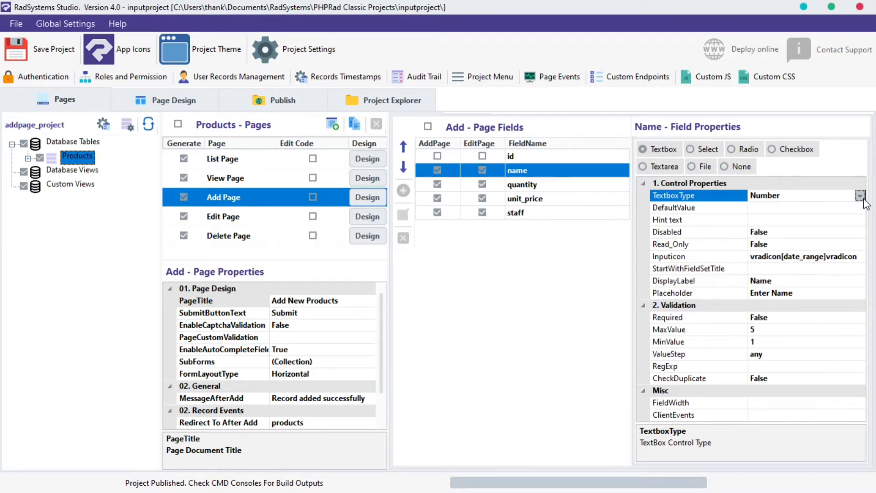
{"action": "left_click", "coordinate": [859, 194]}
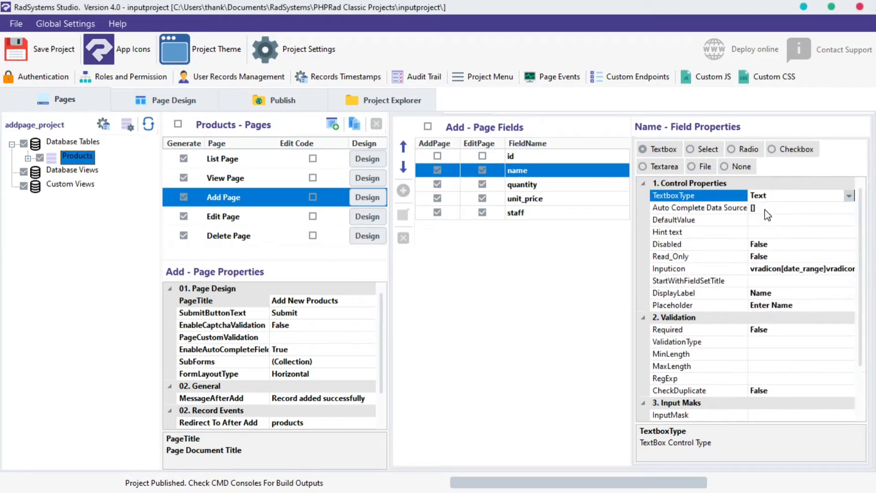
{"action": "left_click", "coordinate": [700, 208]}
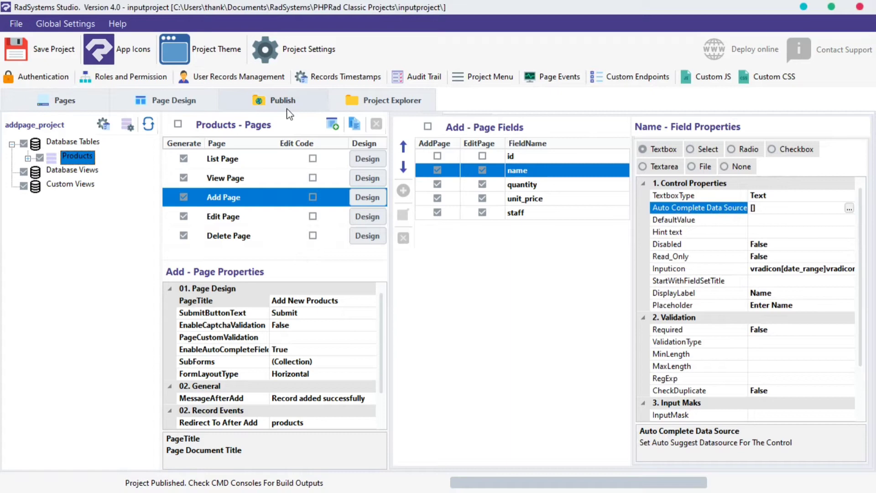
Preview the app and check the Add New Products Name field's browser-saved suggestions
{"action": "left_click", "coordinate": [282, 100]}
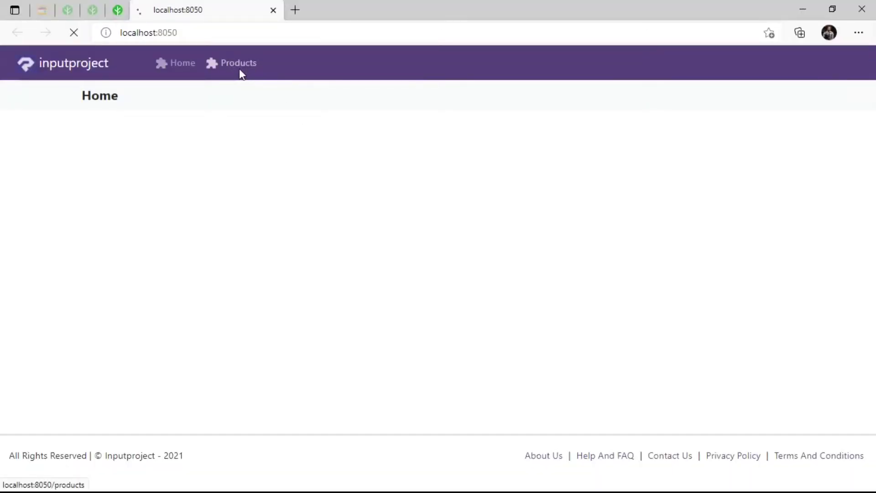
{"action": "left_click", "coordinate": [239, 63]}
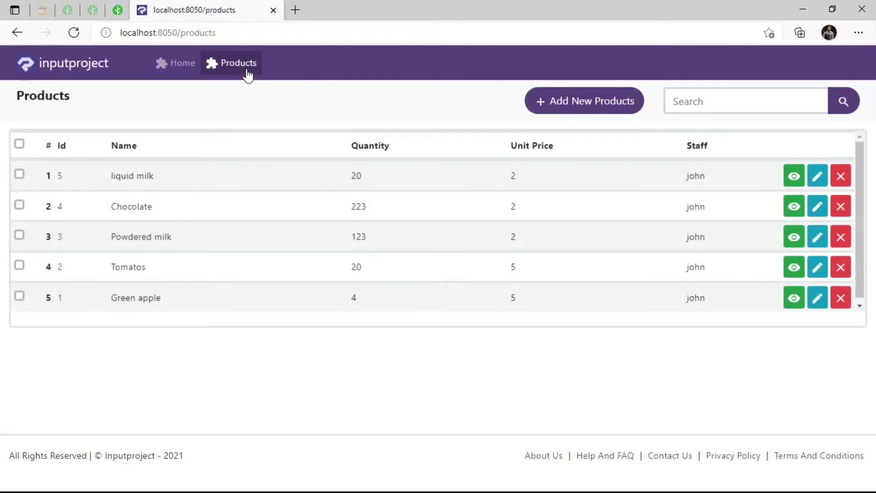
{"action": "left_click", "coordinate": [584, 101]}
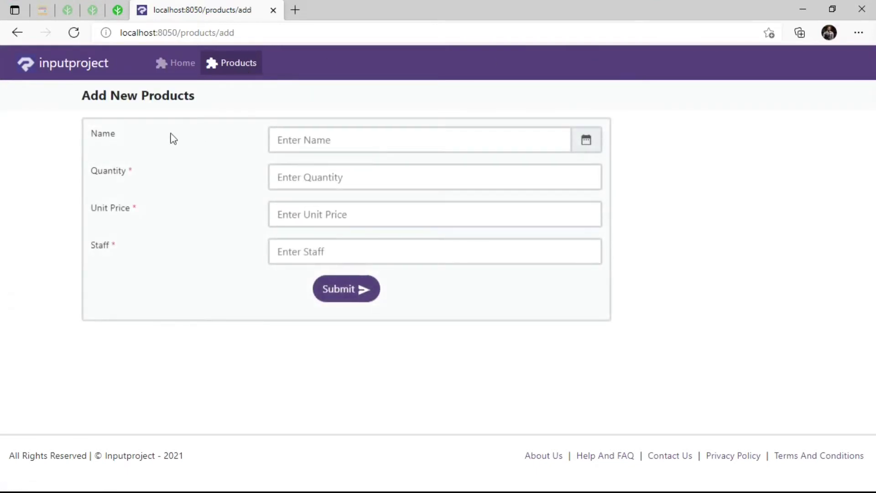
{"action": "left_click", "coordinate": [419, 140]}
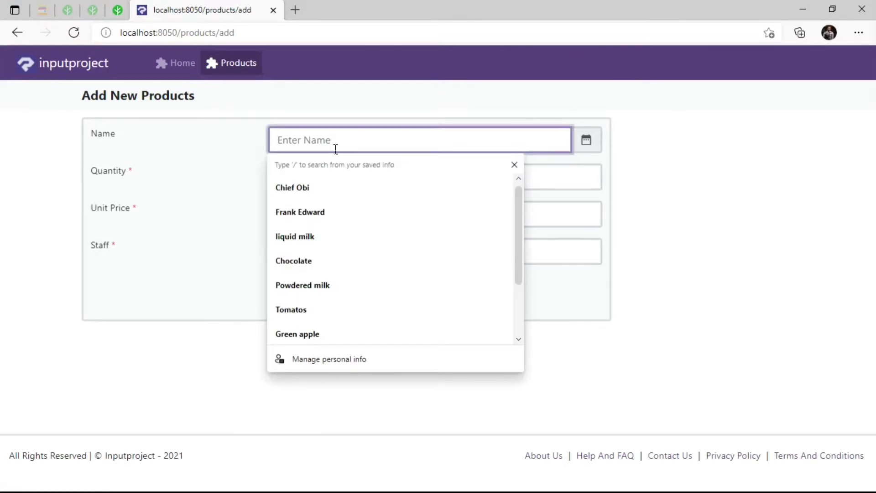
{"action": "left_click", "coordinate": [294, 260]}
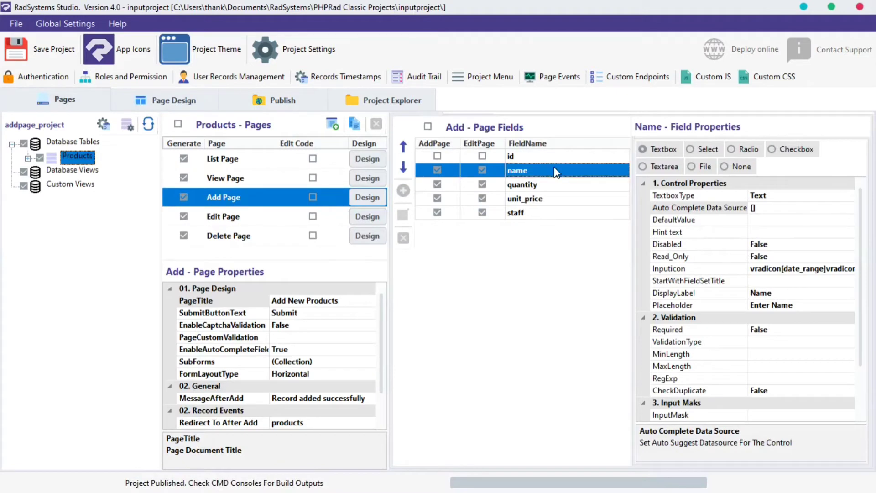
Open the name field's Auto Complete Data Source dialog and review the Data Table, Custom SQL and Quick List options
{"action": "left_click", "coordinate": [699, 207]}
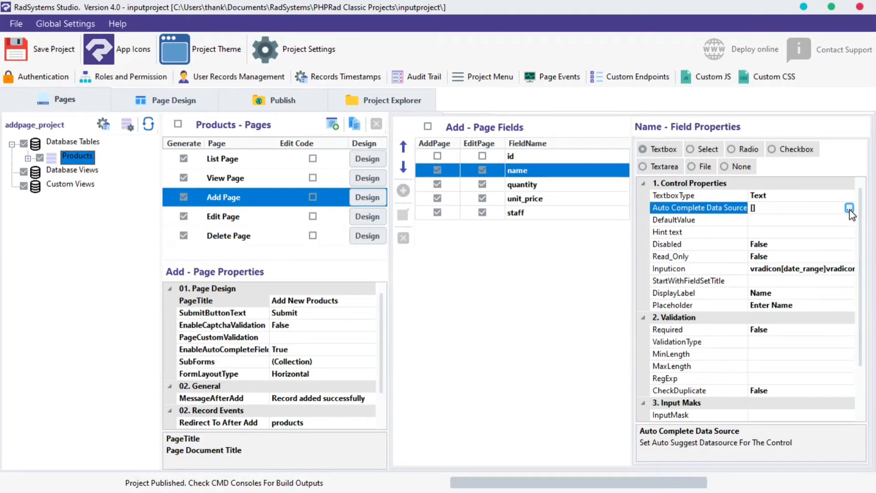
{"action": "left_click", "coordinate": [850, 208]}
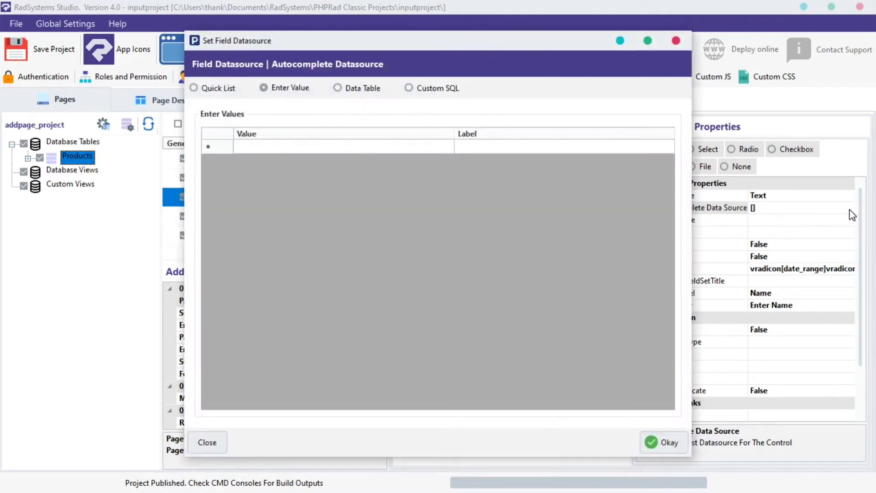
{"action": "mouse_move", "coordinate": [806, 211]}
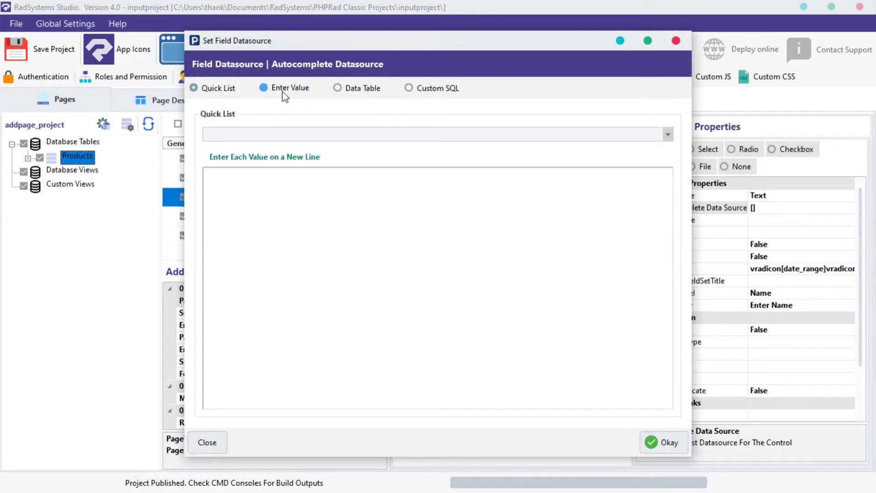
{"action": "left_click", "coordinate": [338, 87]}
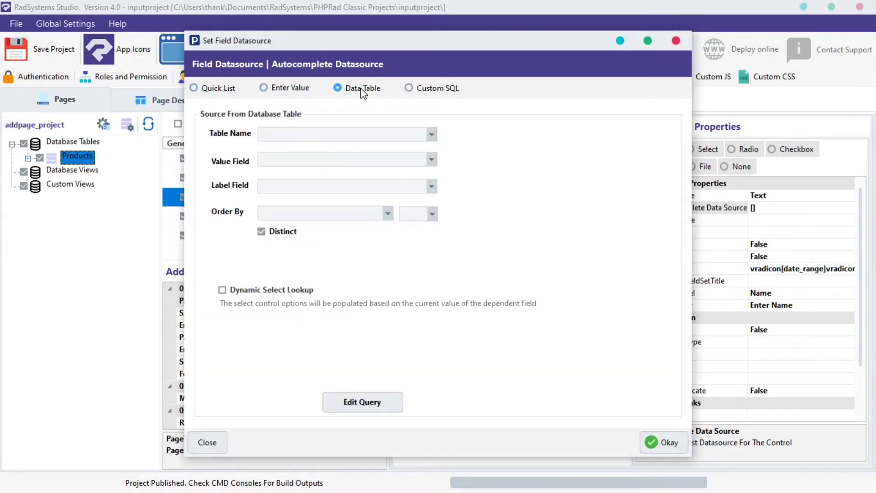
{"action": "left_click", "coordinate": [409, 88]}
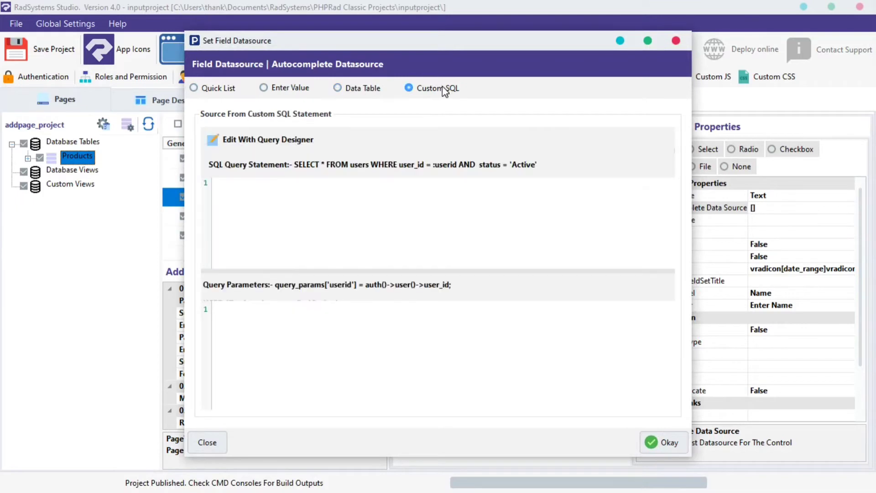
{"action": "left_click", "coordinate": [193, 88]}
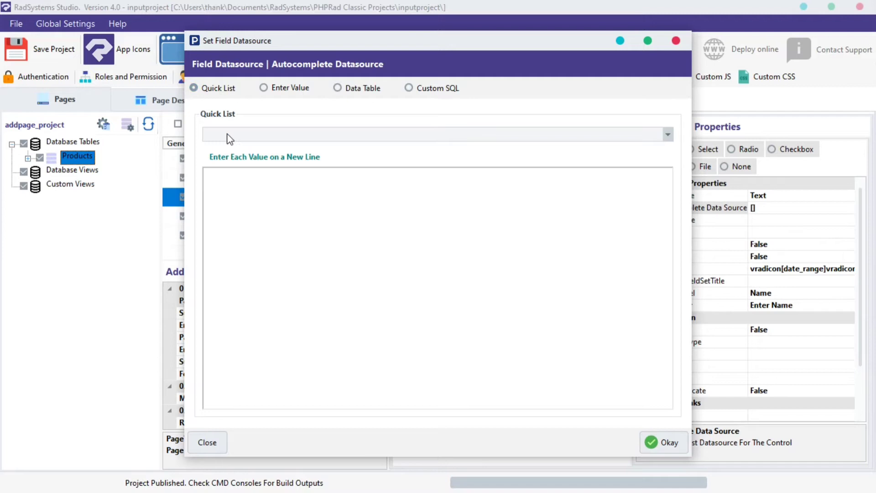
Set the name field's autocomplete source to the Gender quick list and confirm
{"action": "left_click", "coordinate": [667, 135]}
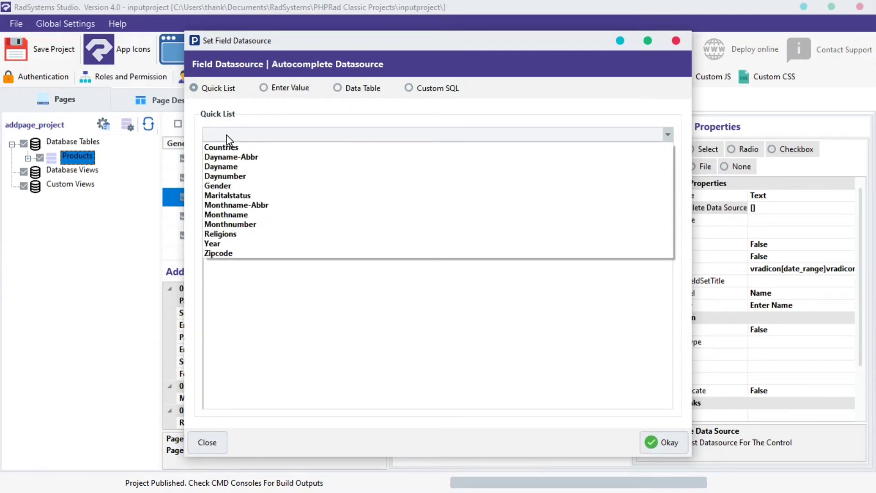
{"action": "left_click", "coordinate": [225, 176]}
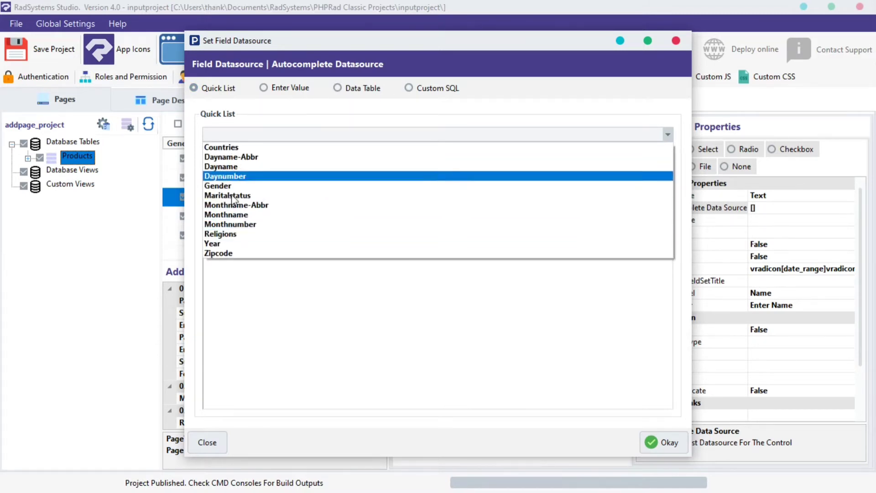
{"action": "left_click", "coordinate": [220, 234]}
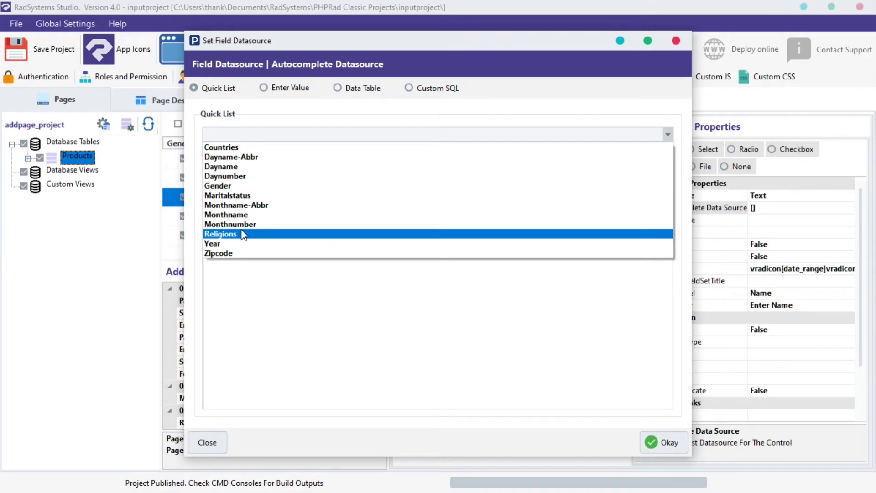
{"action": "left_click", "coordinate": [218, 185]}
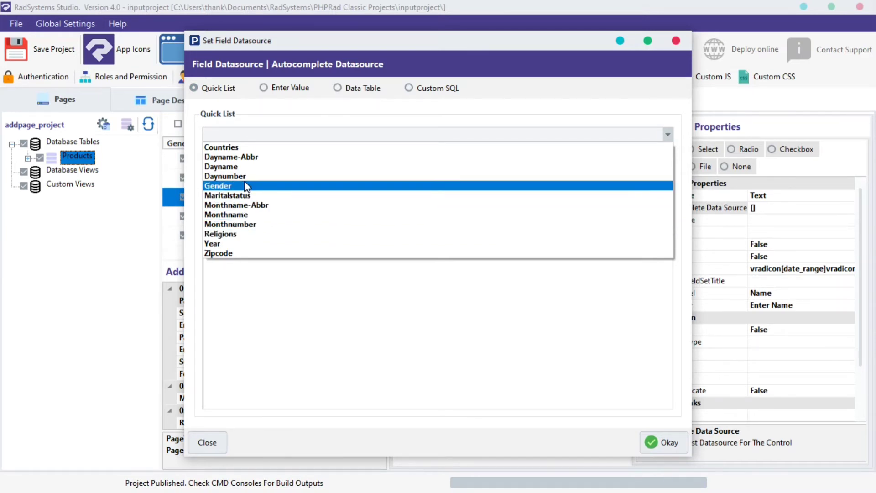
{"action": "left_click", "coordinate": [218, 186]}
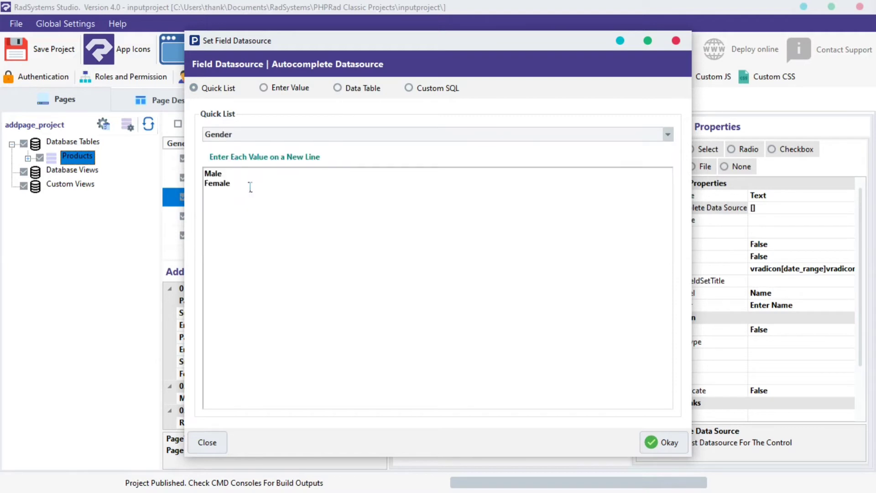
{"action": "left_click_drag", "start_coordinate": [224, 174], "coordinate": [204, 183]}
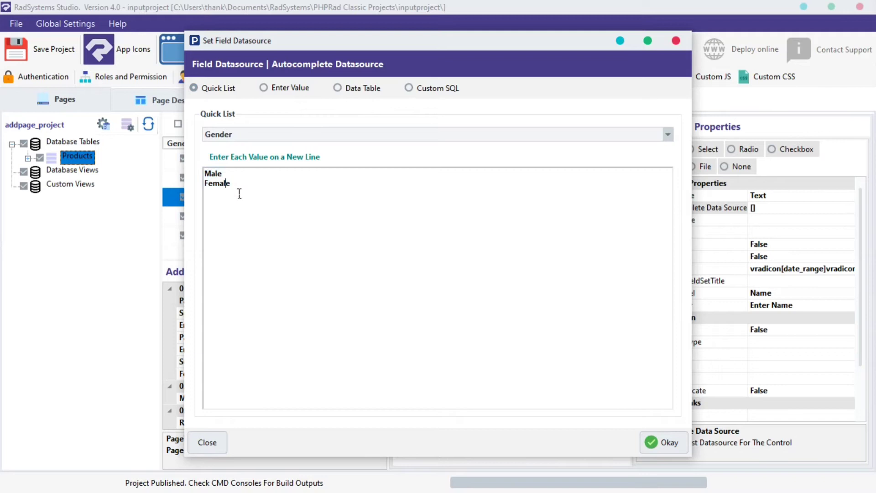
{"action": "left_click", "coordinate": [663, 442]}
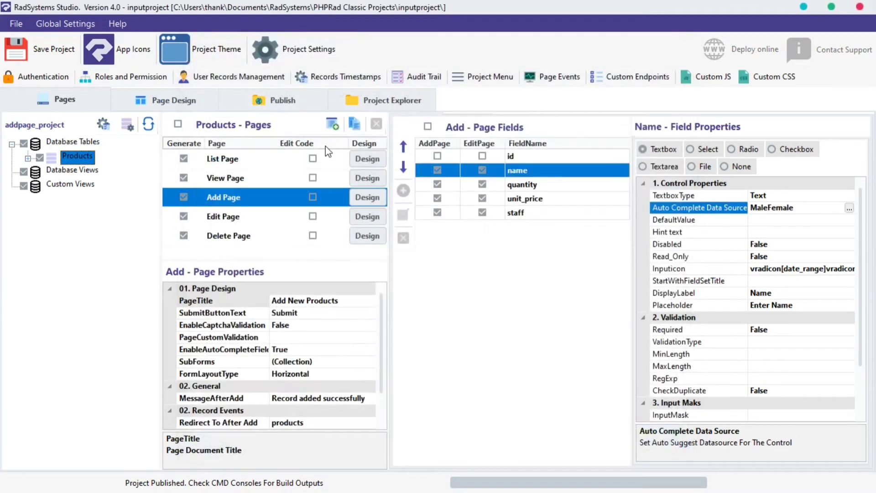
Refresh Add New Products and show Male and Female as Name suggestions
{"action": "left_click", "coordinate": [274, 100]}
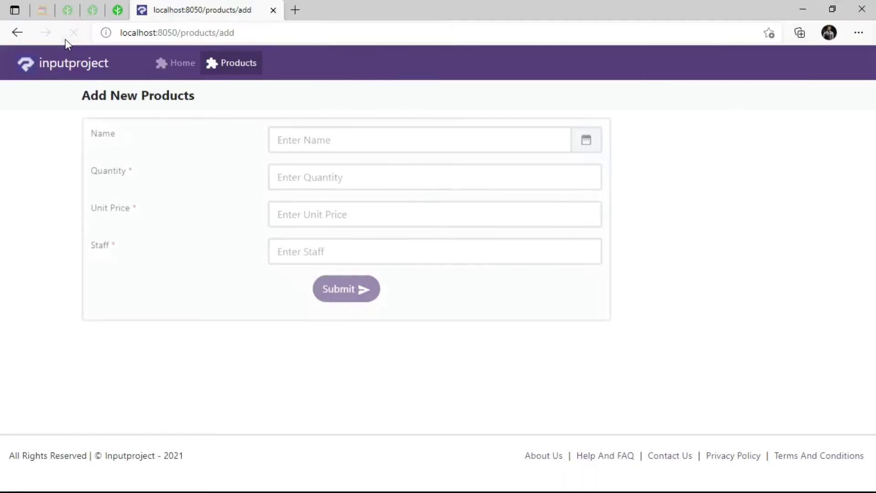
{"action": "left_click", "coordinate": [419, 140]}
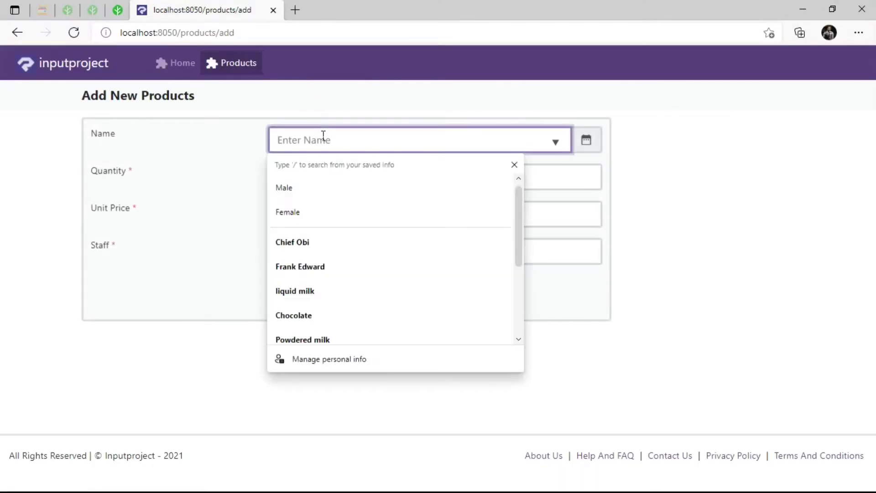
{"action": "mouse_move", "coordinate": [297, 211]}
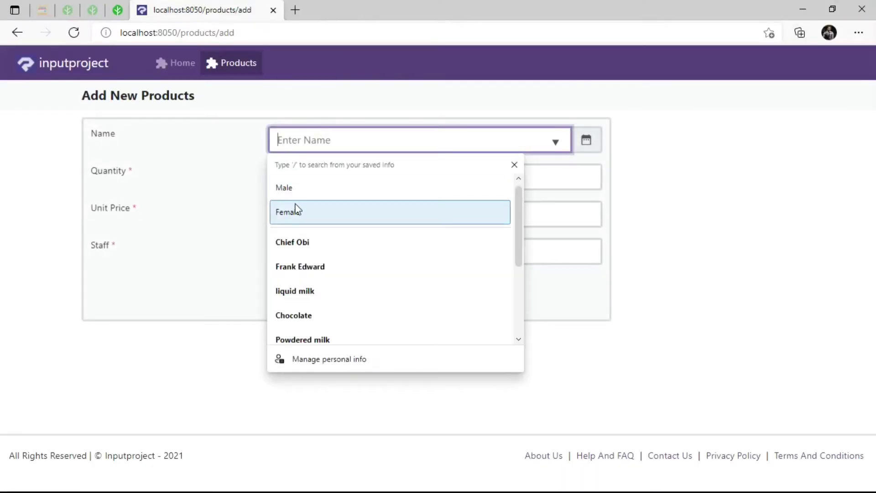
{"action": "mouse_move", "coordinate": [301, 188]}
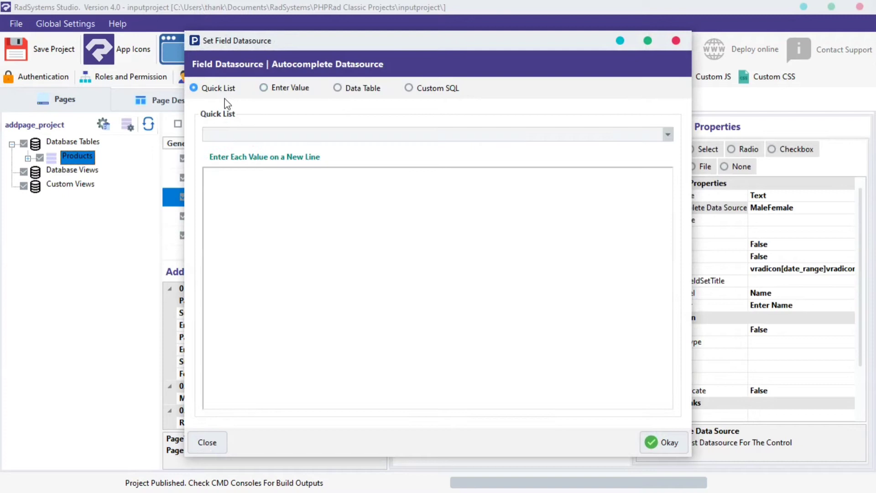
Reopen the autocomplete source dialog and switch from Quick List to Enter Value
{"action": "left_click", "coordinate": [668, 134]}
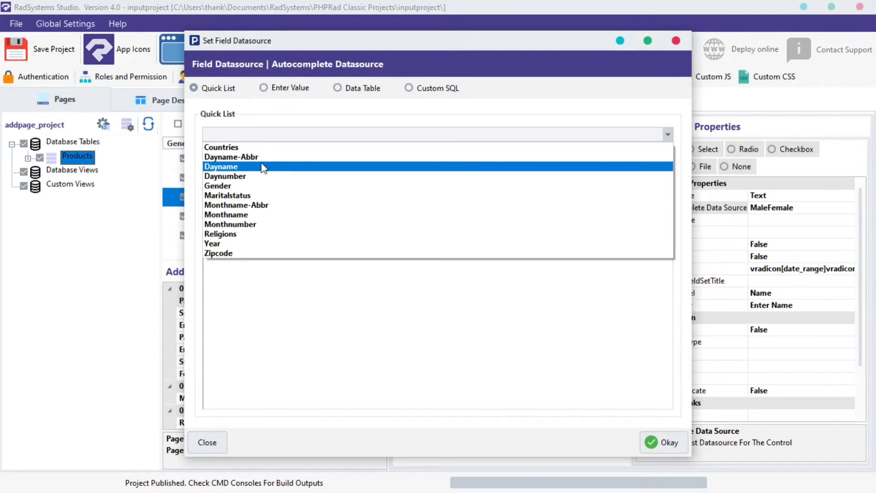
{"action": "left_click", "coordinate": [218, 186]}
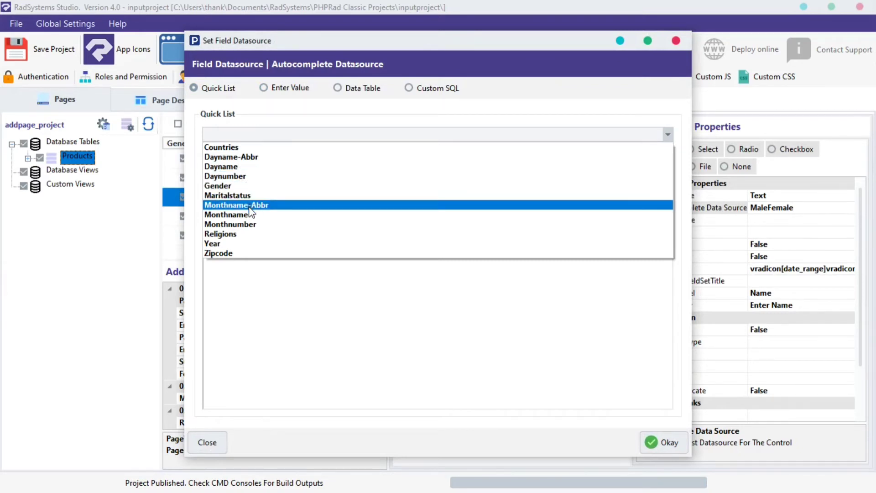
{"action": "left_click", "coordinate": [220, 234]}
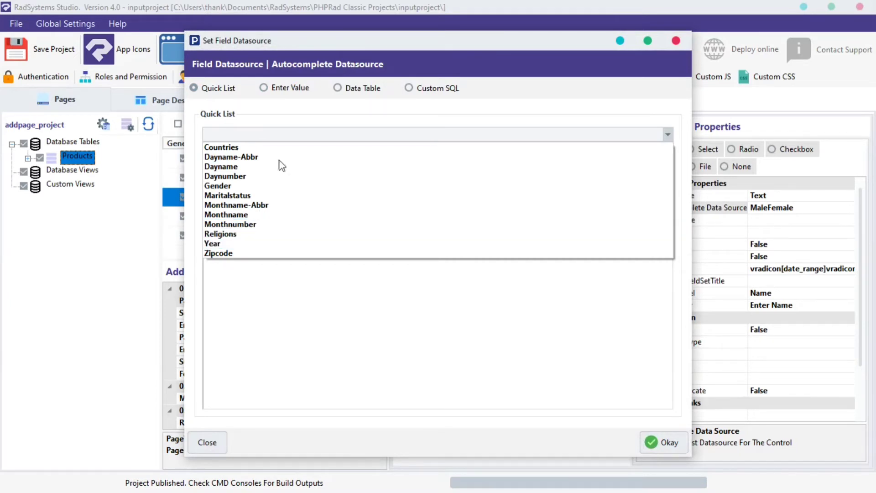
{"action": "left_click", "coordinate": [263, 88]}
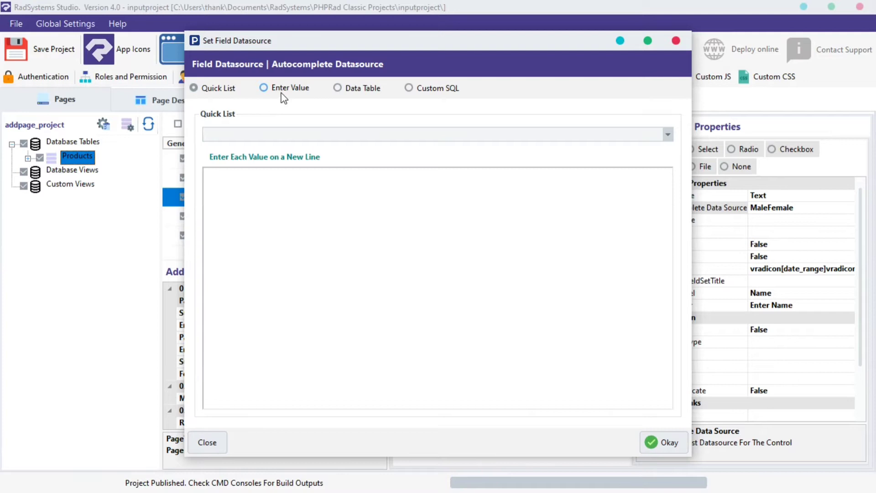
{"action": "left_click", "coordinate": [263, 88]}
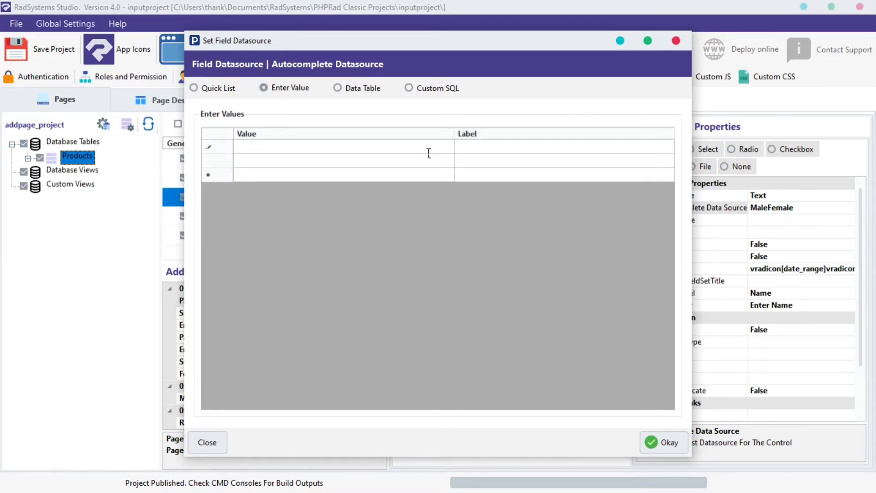
Enter green beens, red beens and bluen beens with capitalised labels, then confirm
{"action": "type", "text": "green"}
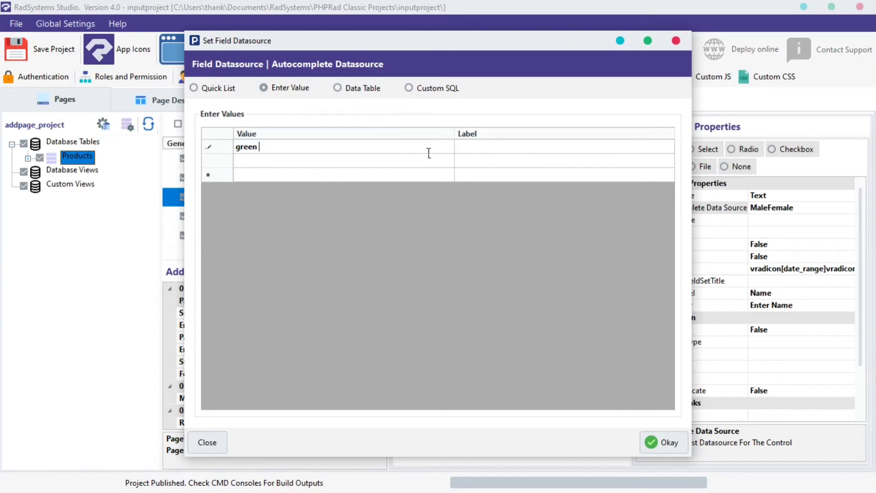
{"action": "type", "text": "beens"}
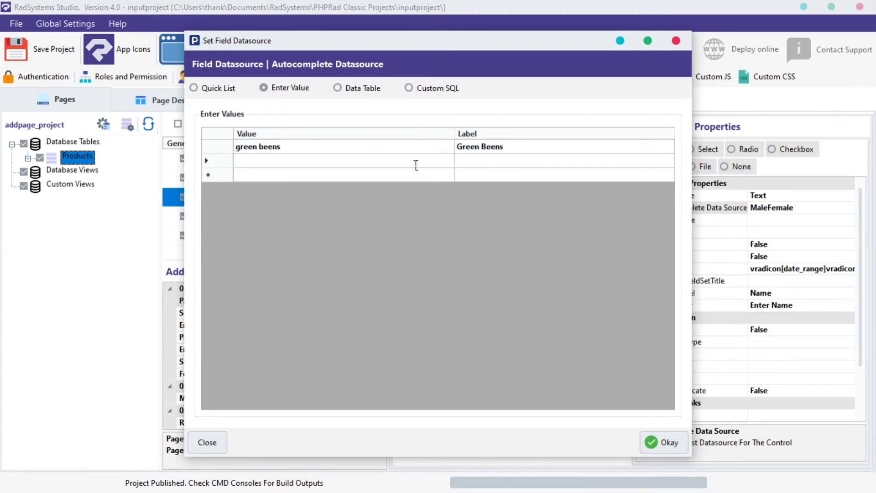
{"action": "type", "text": "red"}
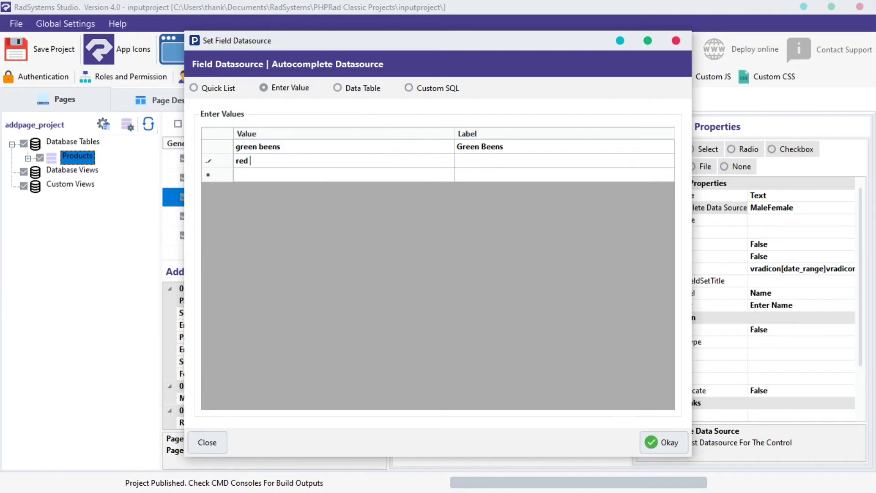
{"action": "type", "text": "beens"}
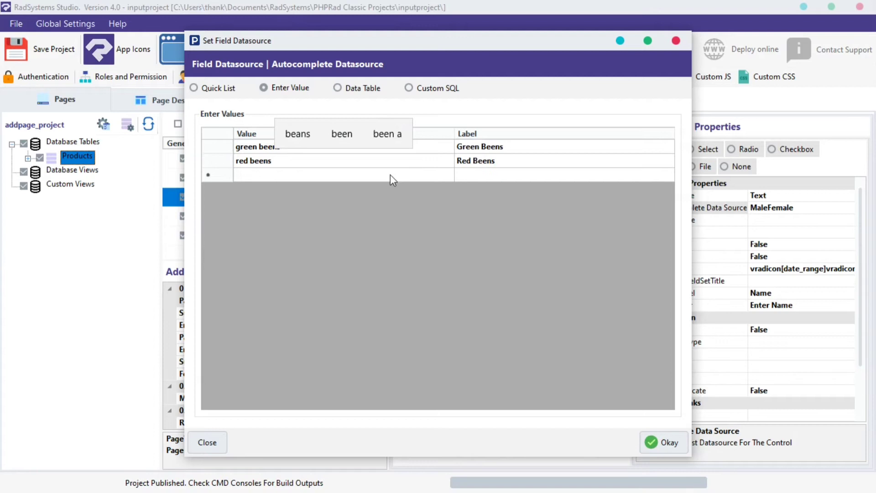
{"action": "type", "text": "bluen be"}
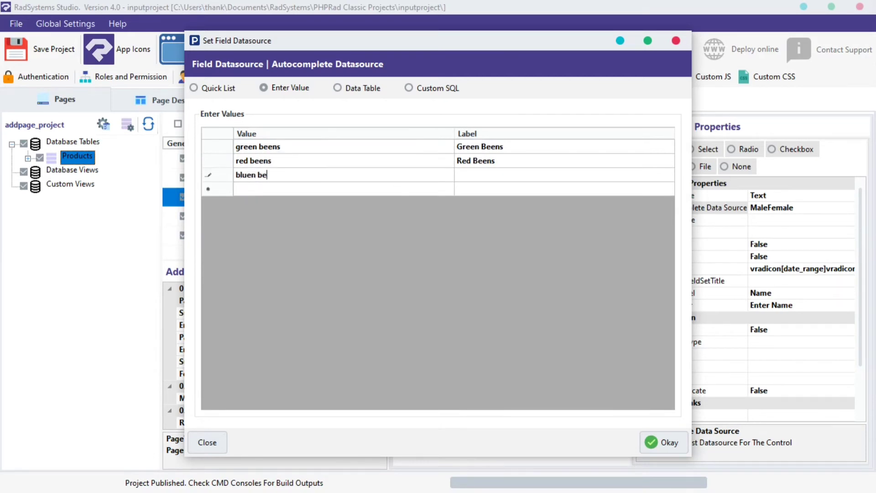
{"action": "type", "text": "ens"}
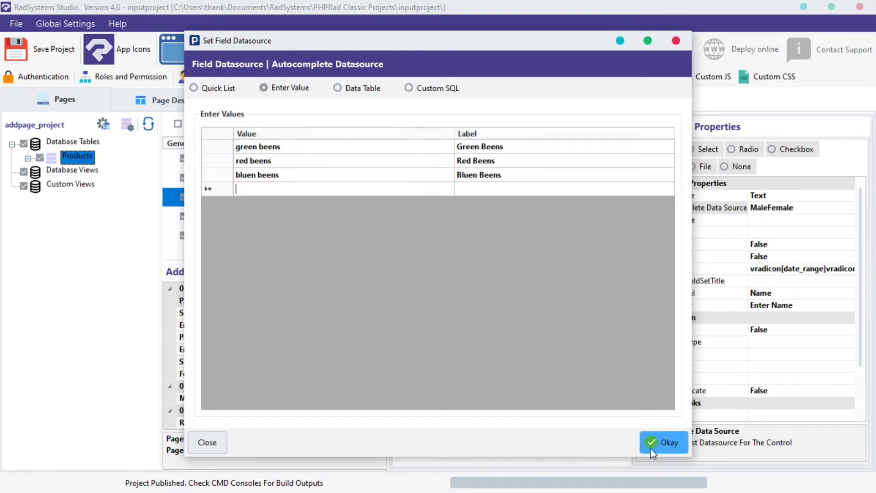
{"action": "left_click", "coordinate": [663, 443]}
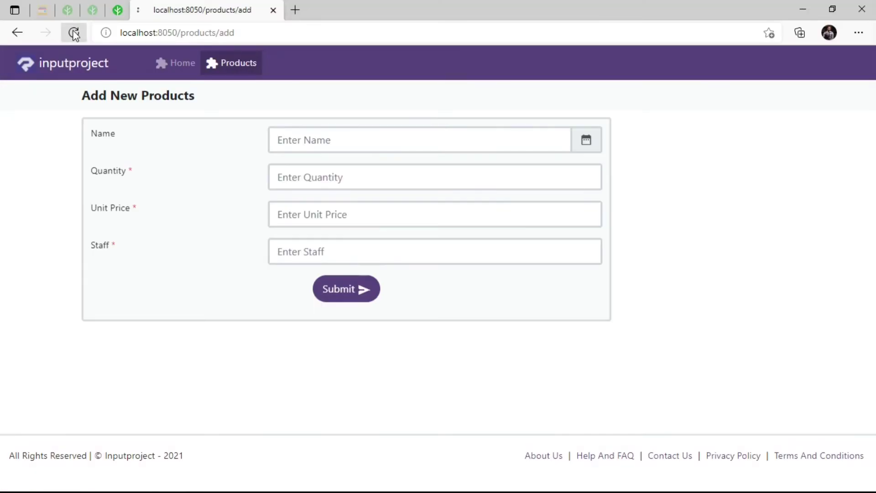
View the bean Name suggestions, then reopen Add New Products from the Products list
{"action": "left_click", "coordinate": [419, 140]}
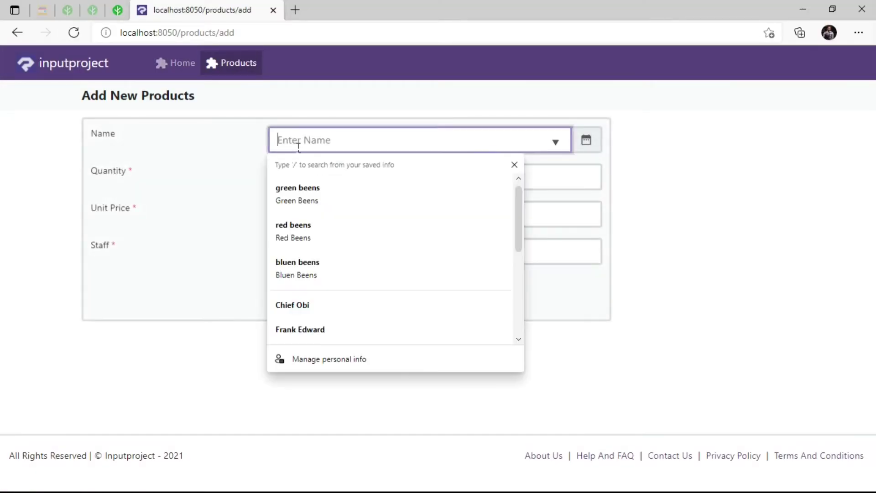
{"action": "mouse_move", "coordinate": [291, 194]}
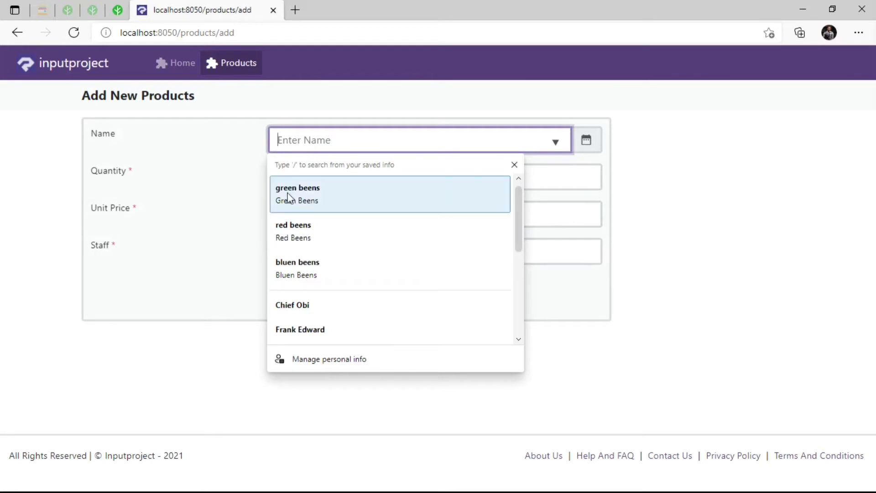
{"action": "mouse_move", "coordinate": [307, 231]}
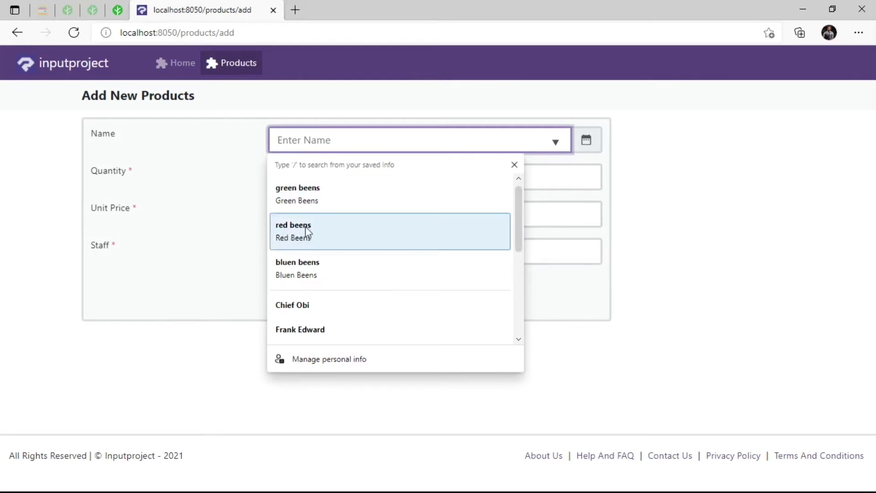
{"action": "mouse_move", "coordinate": [316, 268]}
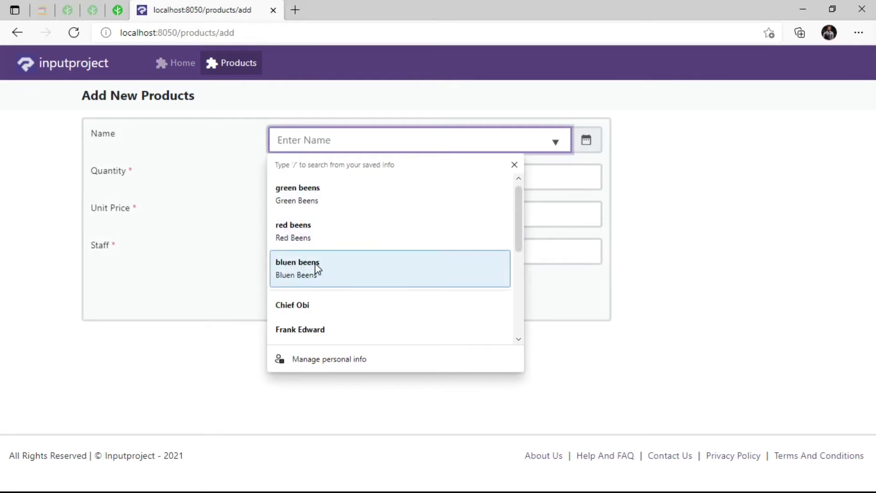
{"action": "mouse_move", "coordinate": [240, 186]}
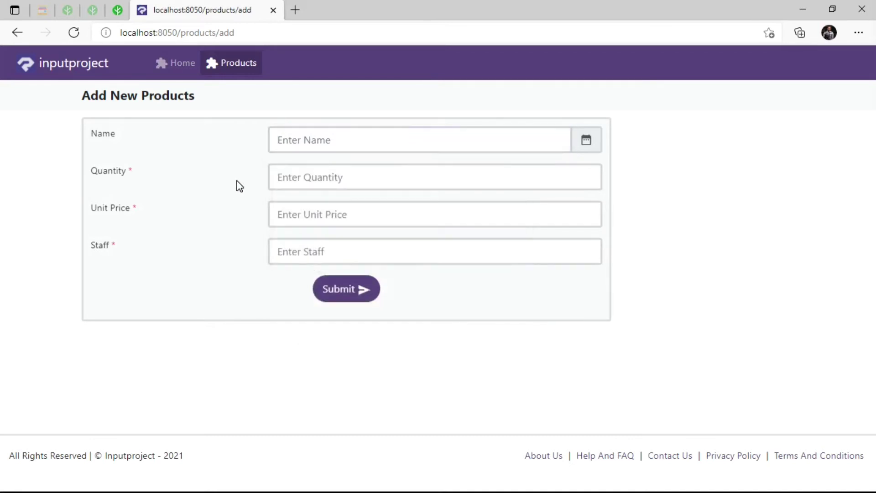
{"action": "left_click", "coordinate": [239, 62]}
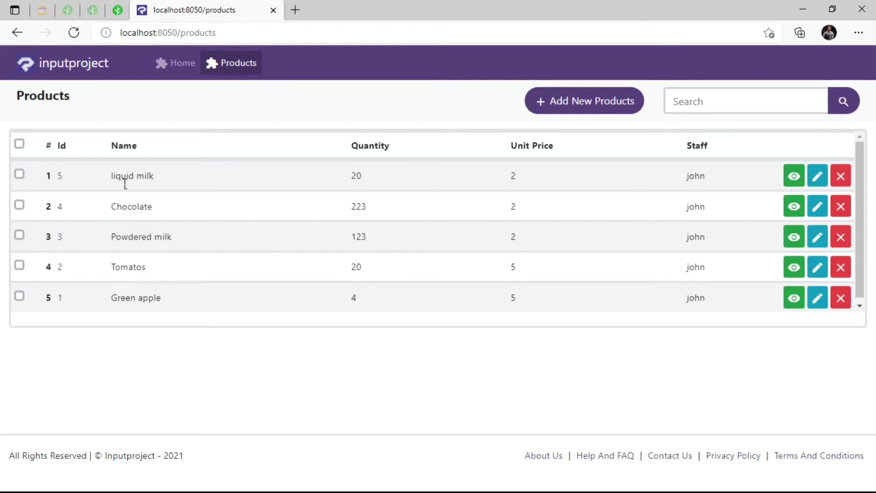
{"action": "mouse_move", "coordinate": [151, 243]}
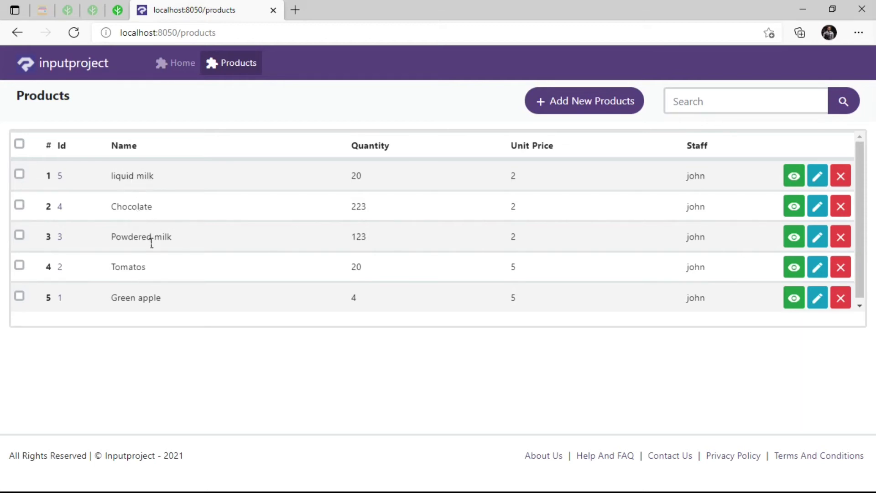
{"action": "mouse_move", "coordinate": [237, 104]}
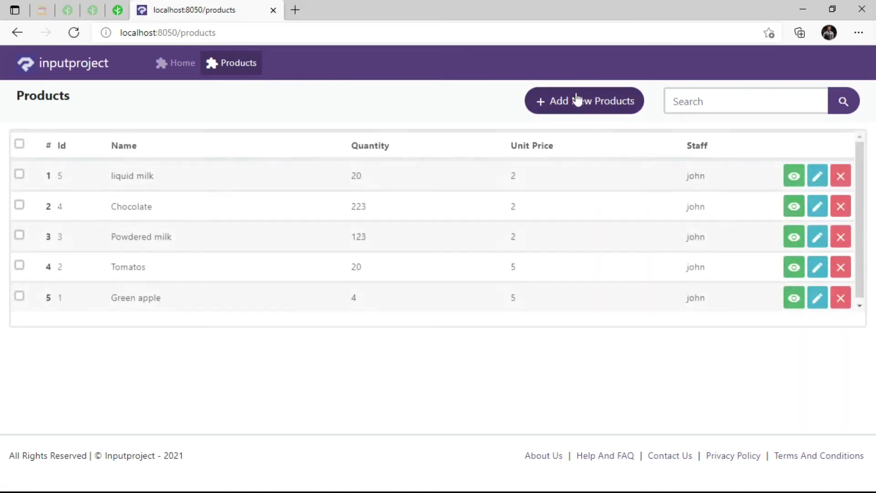
{"action": "left_click", "coordinate": [583, 100]}
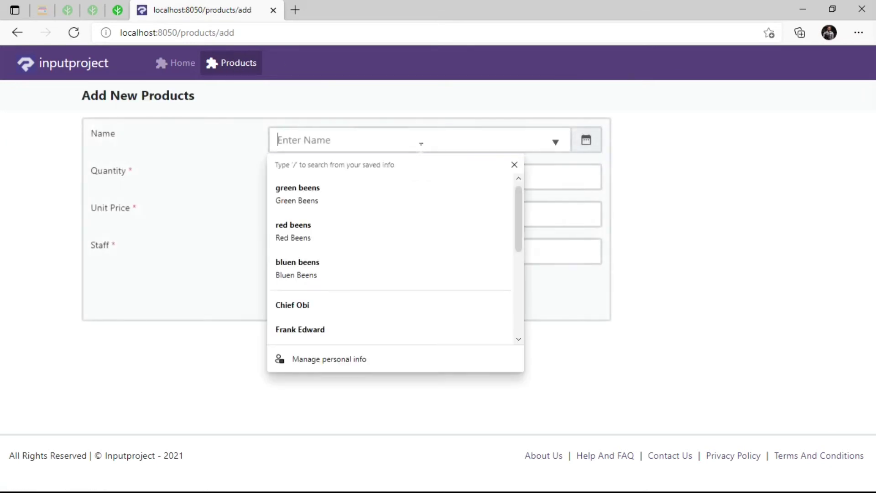
{"action": "mouse_move", "coordinate": [341, 257]}
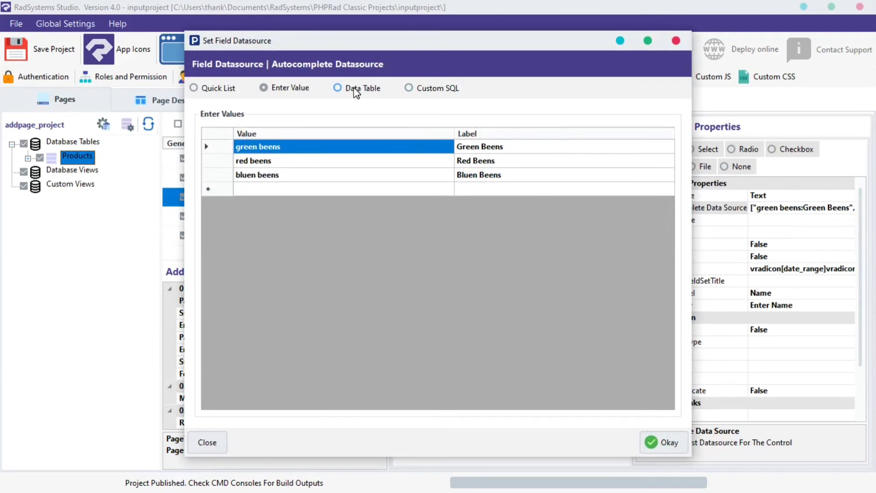
Source Name suggestions from the products table, using name as value and label, ordered by name ASC
{"action": "left_click", "coordinate": [338, 88]}
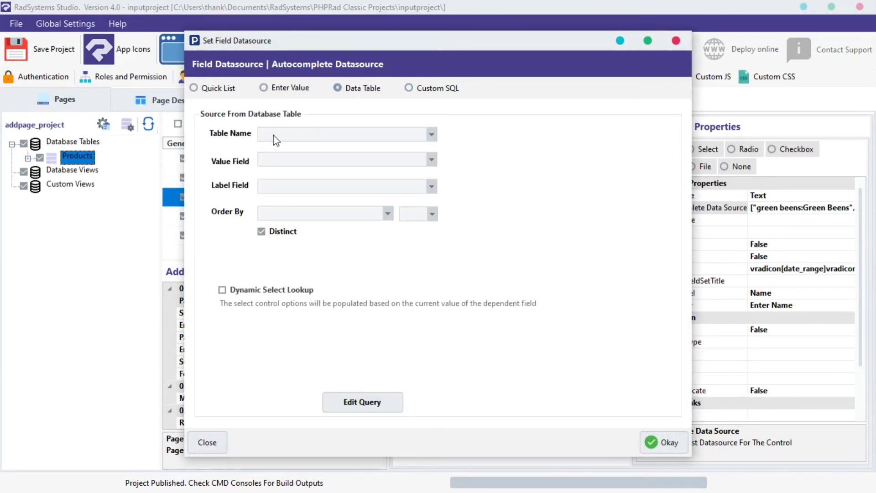
{"action": "left_click", "coordinate": [431, 133]}
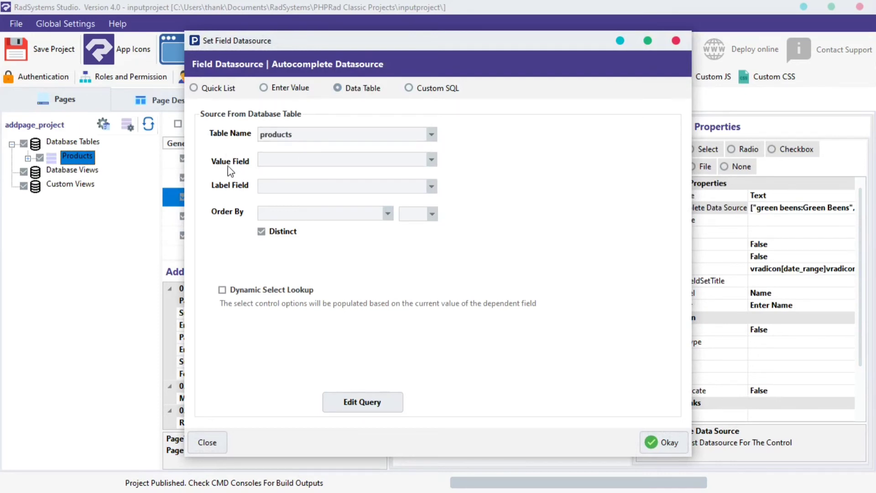
{"action": "left_click", "coordinate": [430, 159]}
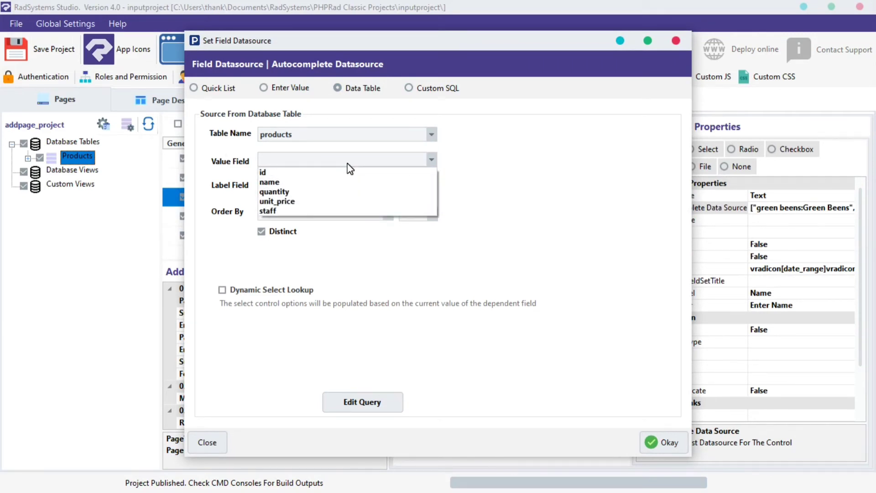
{"action": "left_click", "coordinate": [269, 181]}
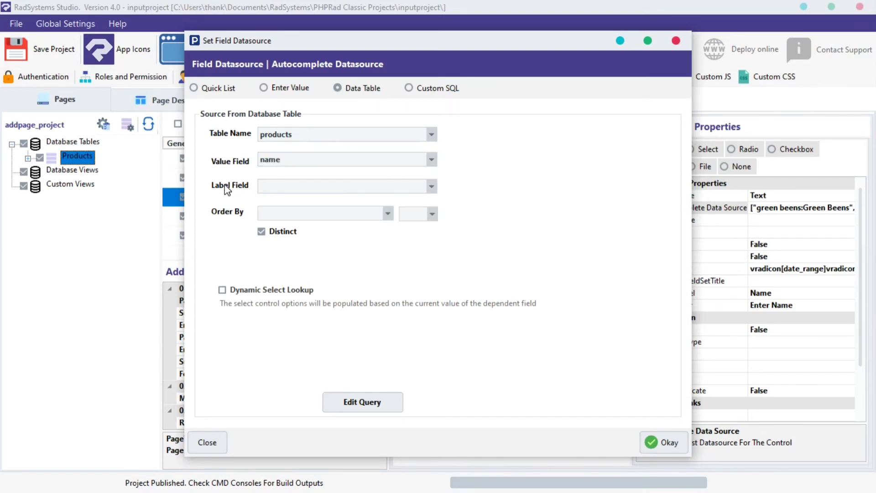
{"action": "left_click", "coordinate": [431, 187]}
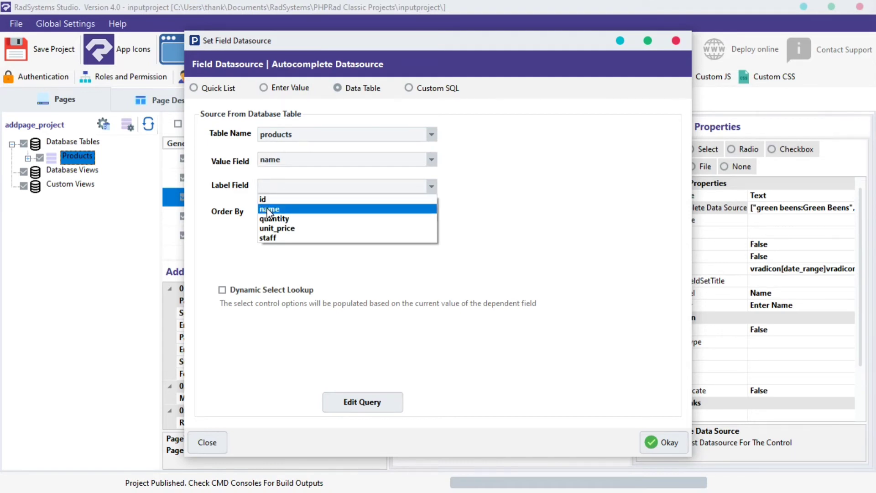
{"action": "left_click", "coordinate": [269, 209]}
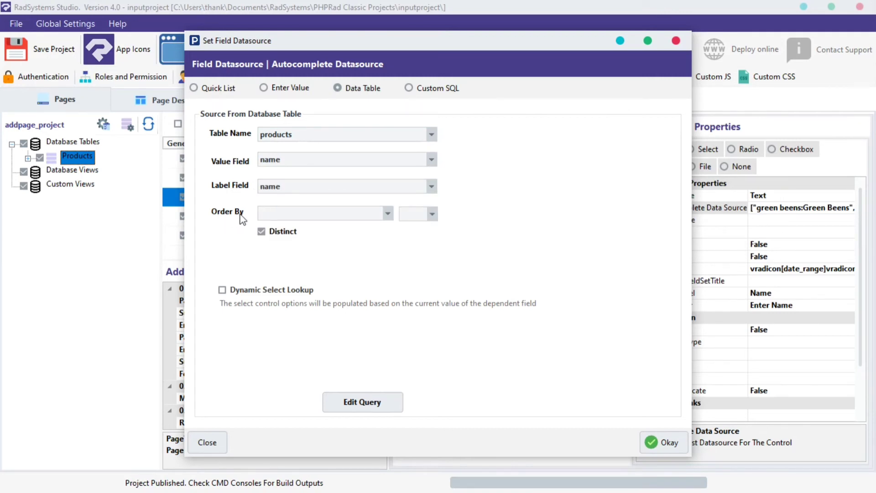
{"action": "mouse_move", "coordinate": [457, 229]}
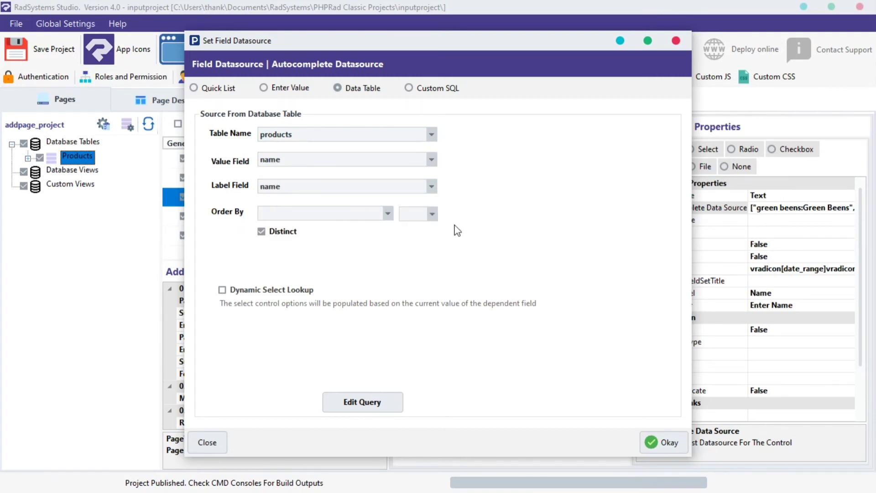
{"action": "mouse_move", "coordinate": [451, 211]}
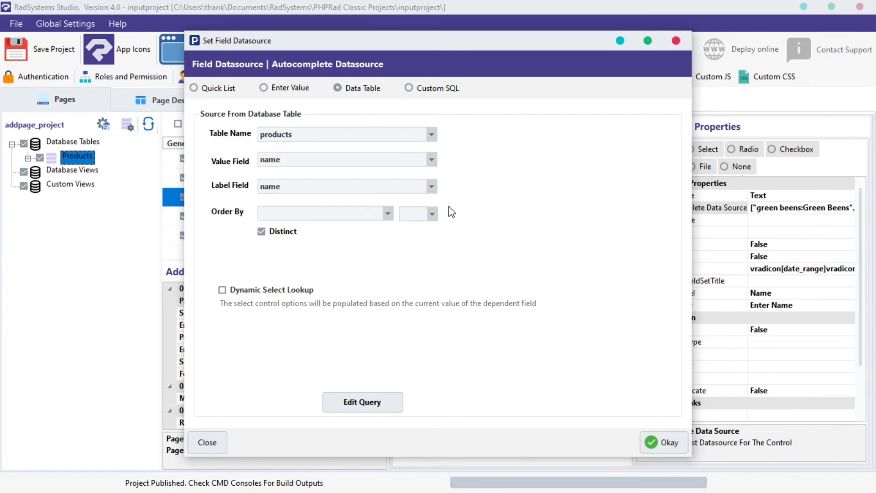
{"action": "mouse_move", "coordinate": [434, 216]}
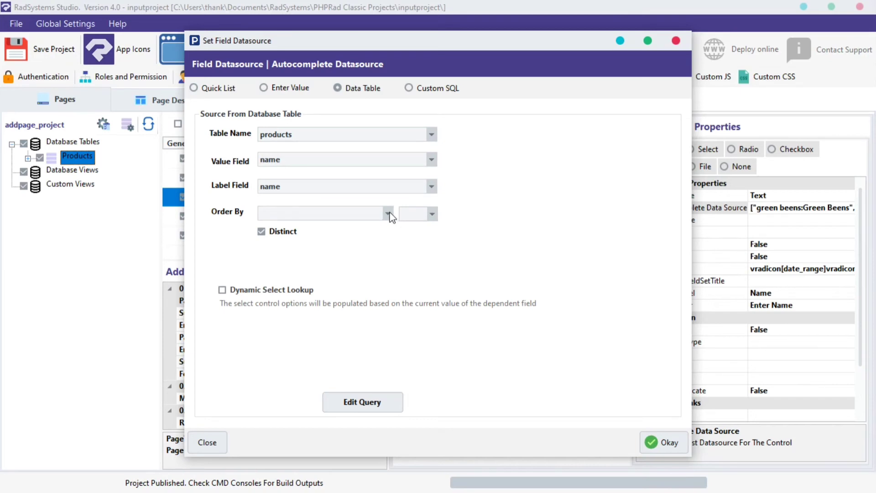
{"action": "left_click", "coordinate": [388, 213]}
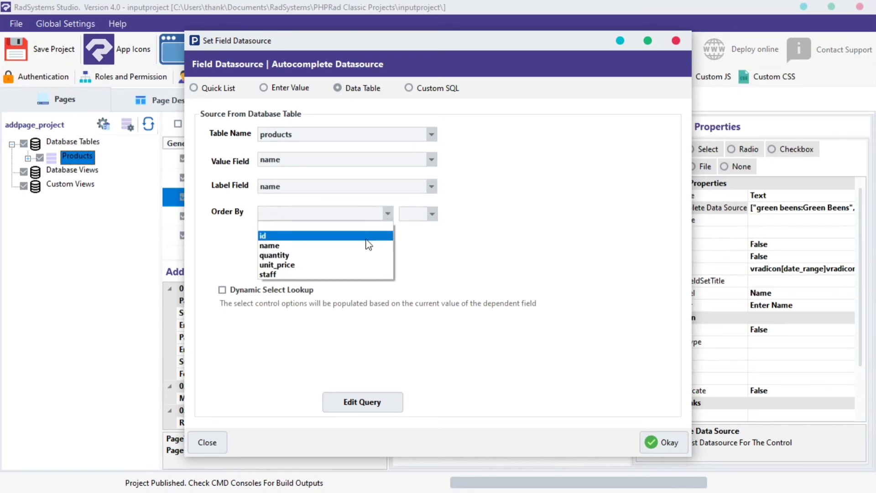
{"action": "left_click", "coordinate": [270, 246]}
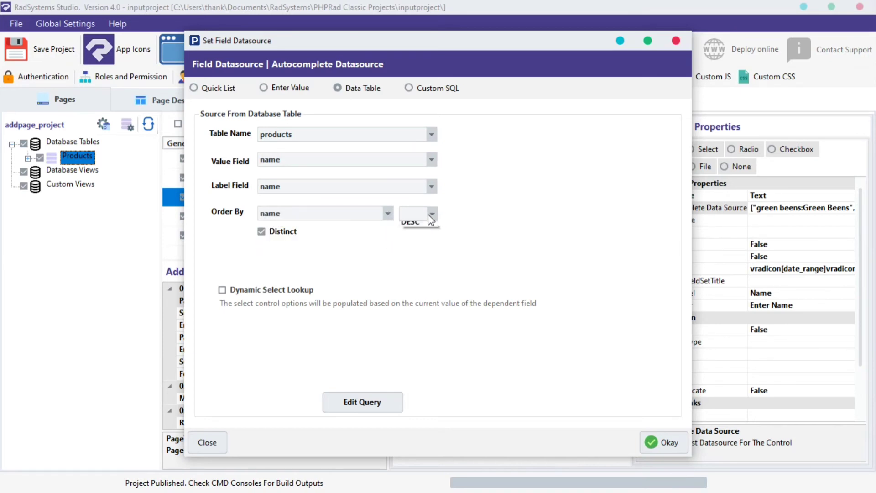
{"action": "left_click", "coordinate": [410, 214]}
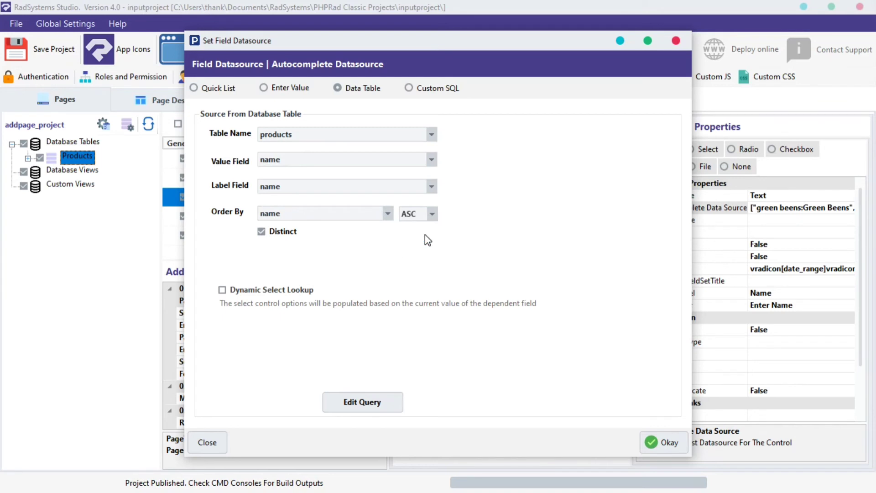
{"action": "left_click", "coordinate": [261, 232]}
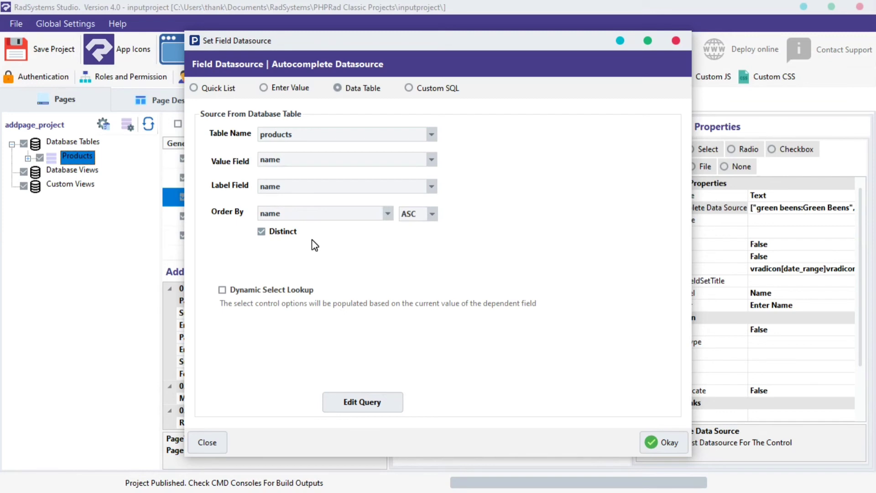
{"action": "mouse_move", "coordinate": [661, 413]}
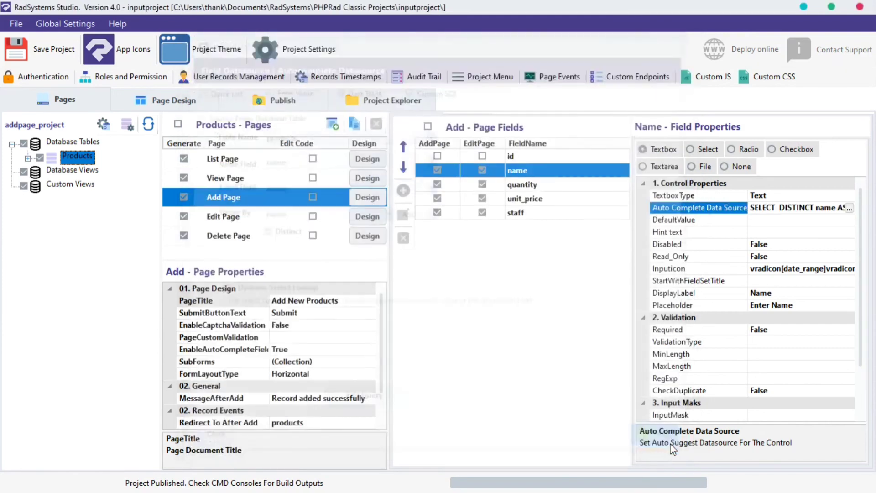
Check the Name field's suggestions (Chocolate, Green apple, Tomatos), then return to the Products list
{"action": "left_click", "coordinate": [281, 100]}
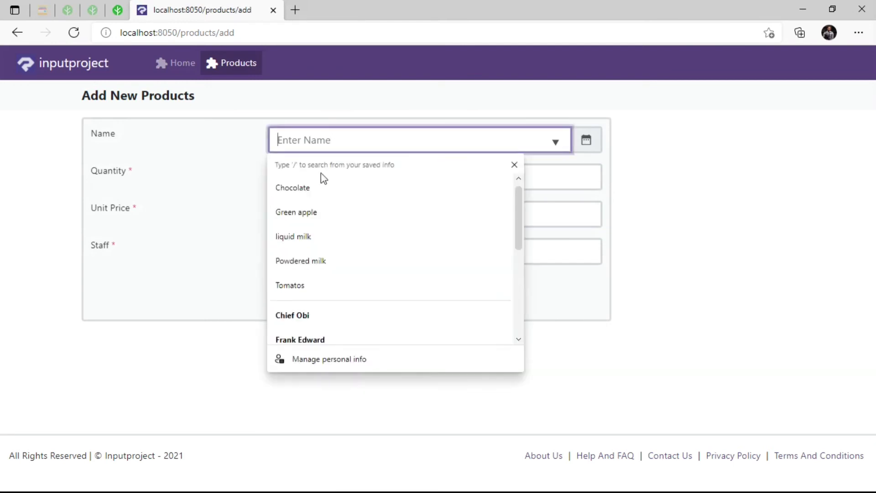
{"action": "mouse_move", "coordinate": [305, 262]}
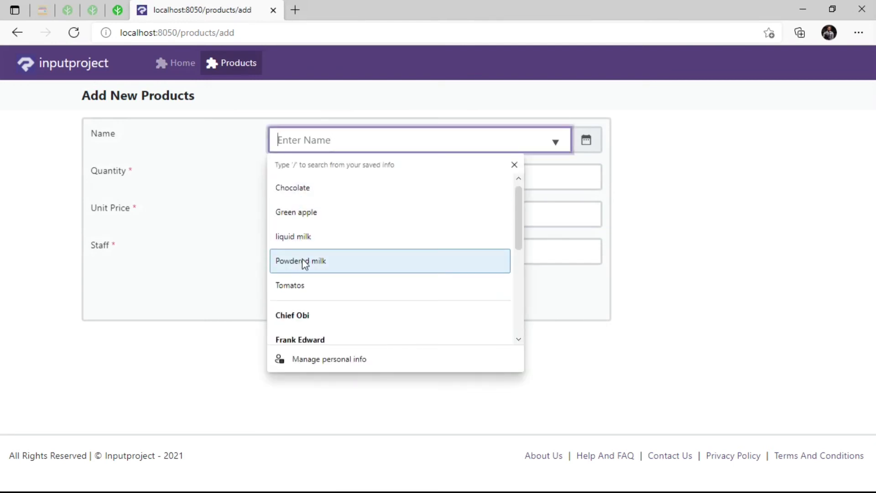
{"action": "mouse_move", "coordinate": [236, 63]}
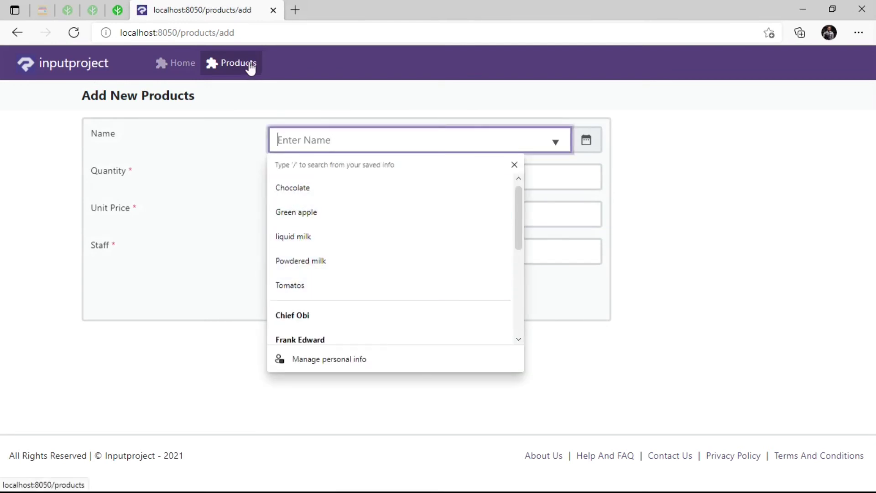
{"action": "left_click", "coordinate": [231, 62]}
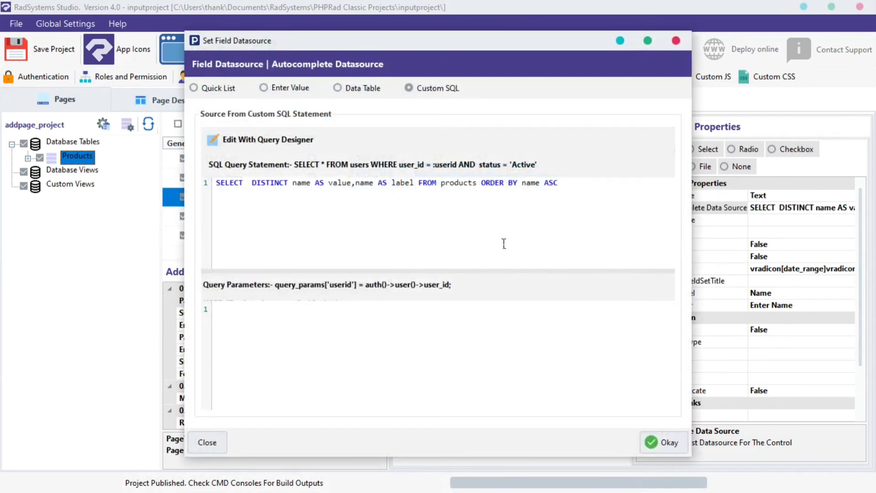
{"action": "mouse_move", "coordinate": [450, 225]}
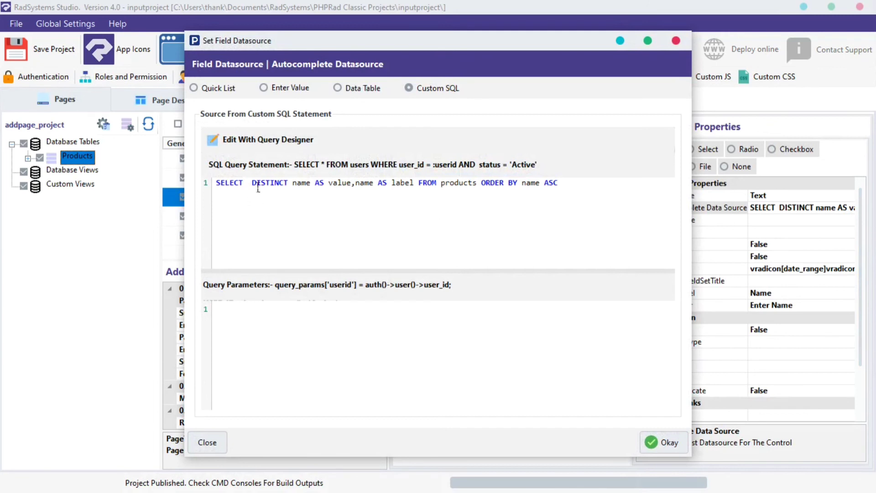
{"action": "mouse_move", "coordinate": [347, 115]}
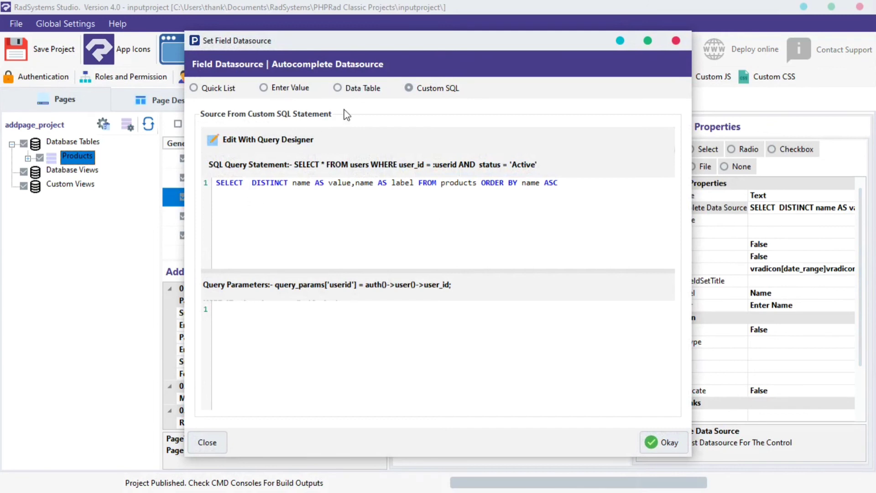
{"action": "left_click", "coordinate": [338, 88]}
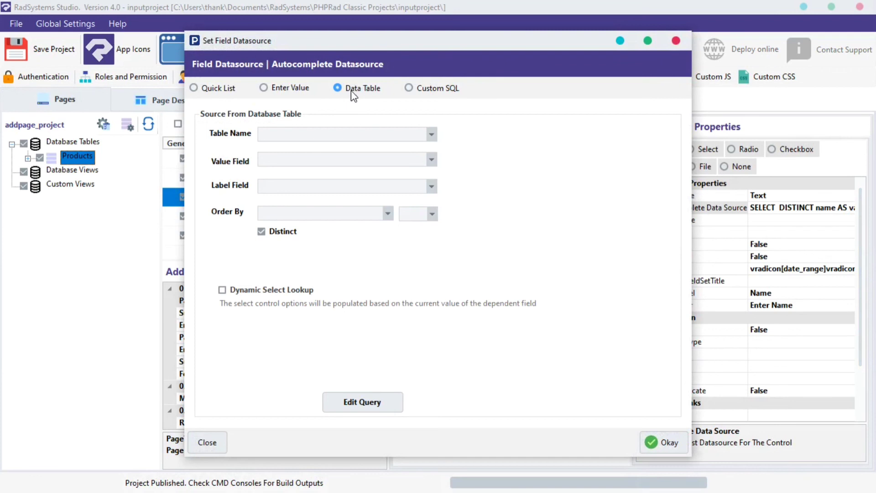
{"action": "left_click", "coordinate": [409, 87]}
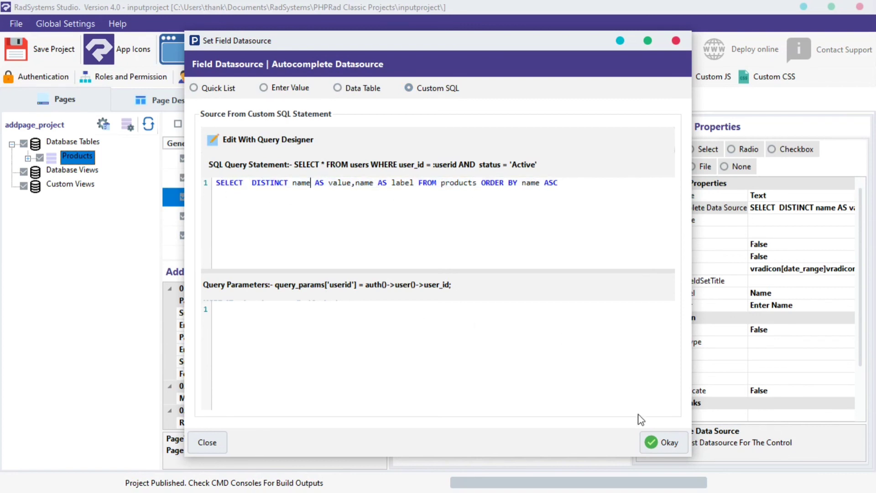
{"action": "left_click", "coordinate": [663, 442]}
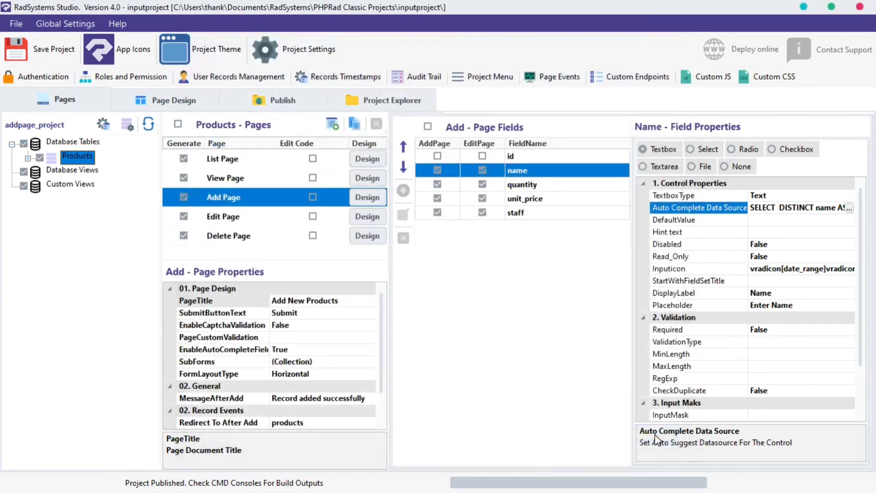
Republish the project with the distinct-name datasource and preview it in the browser
{"action": "left_click", "coordinate": [274, 99]}
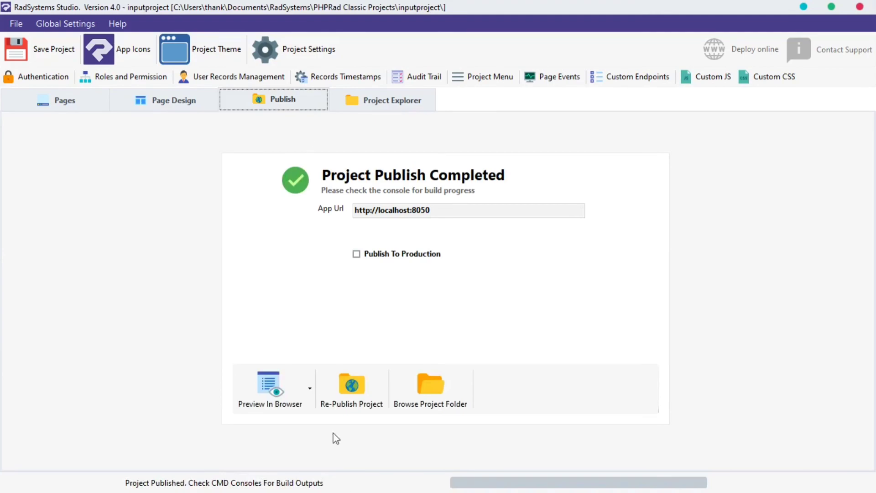
{"action": "left_click", "coordinate": [268, 388]}
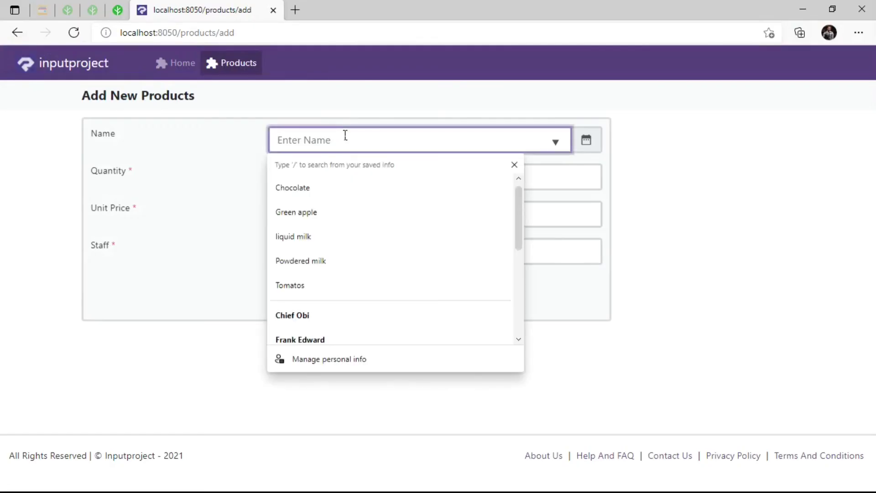